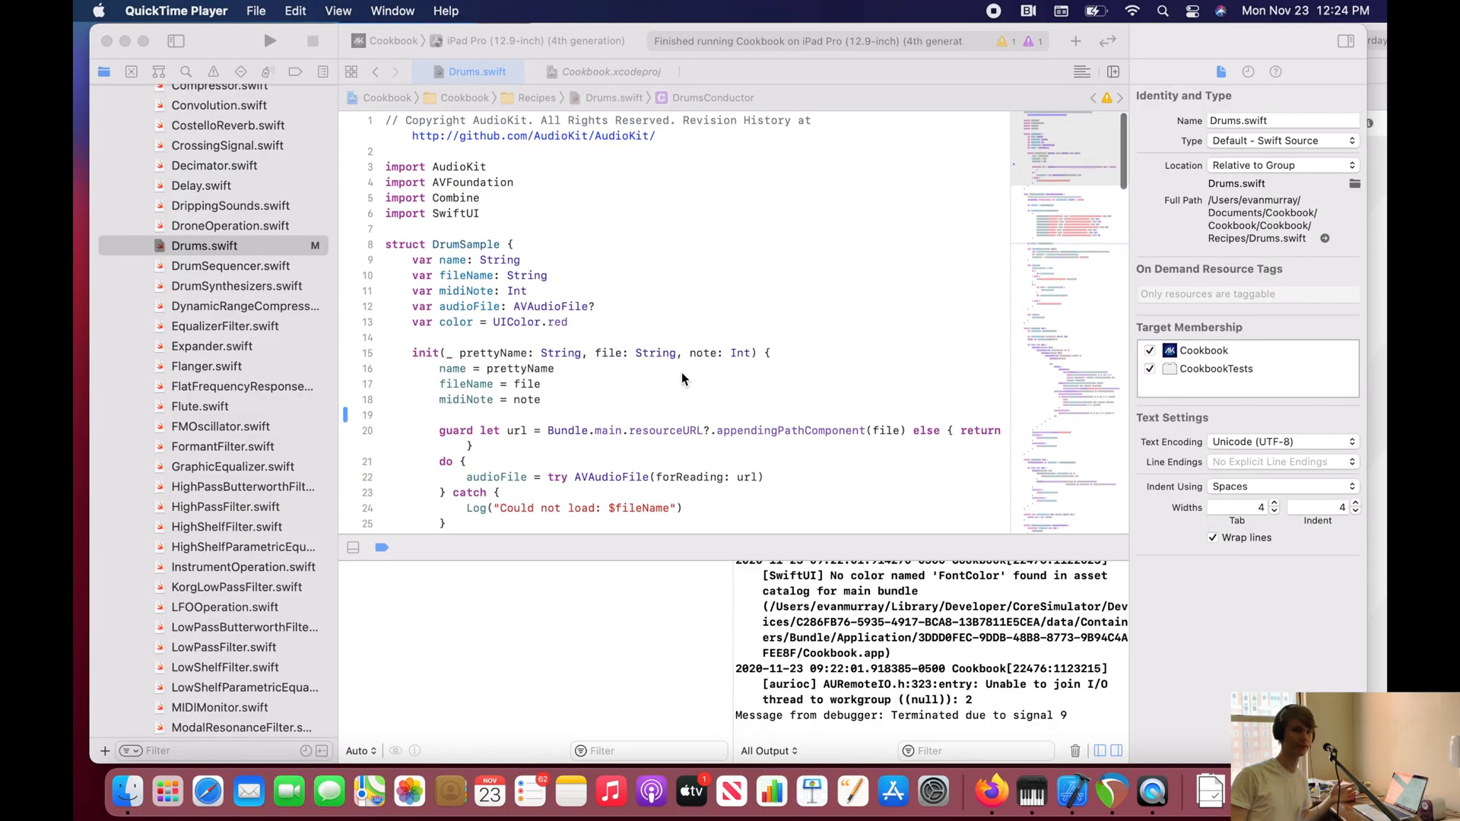
Step: Scroll Drums.swift down to the DrumsConductor: ObservableObject class near line 29
scroll("down", 3)
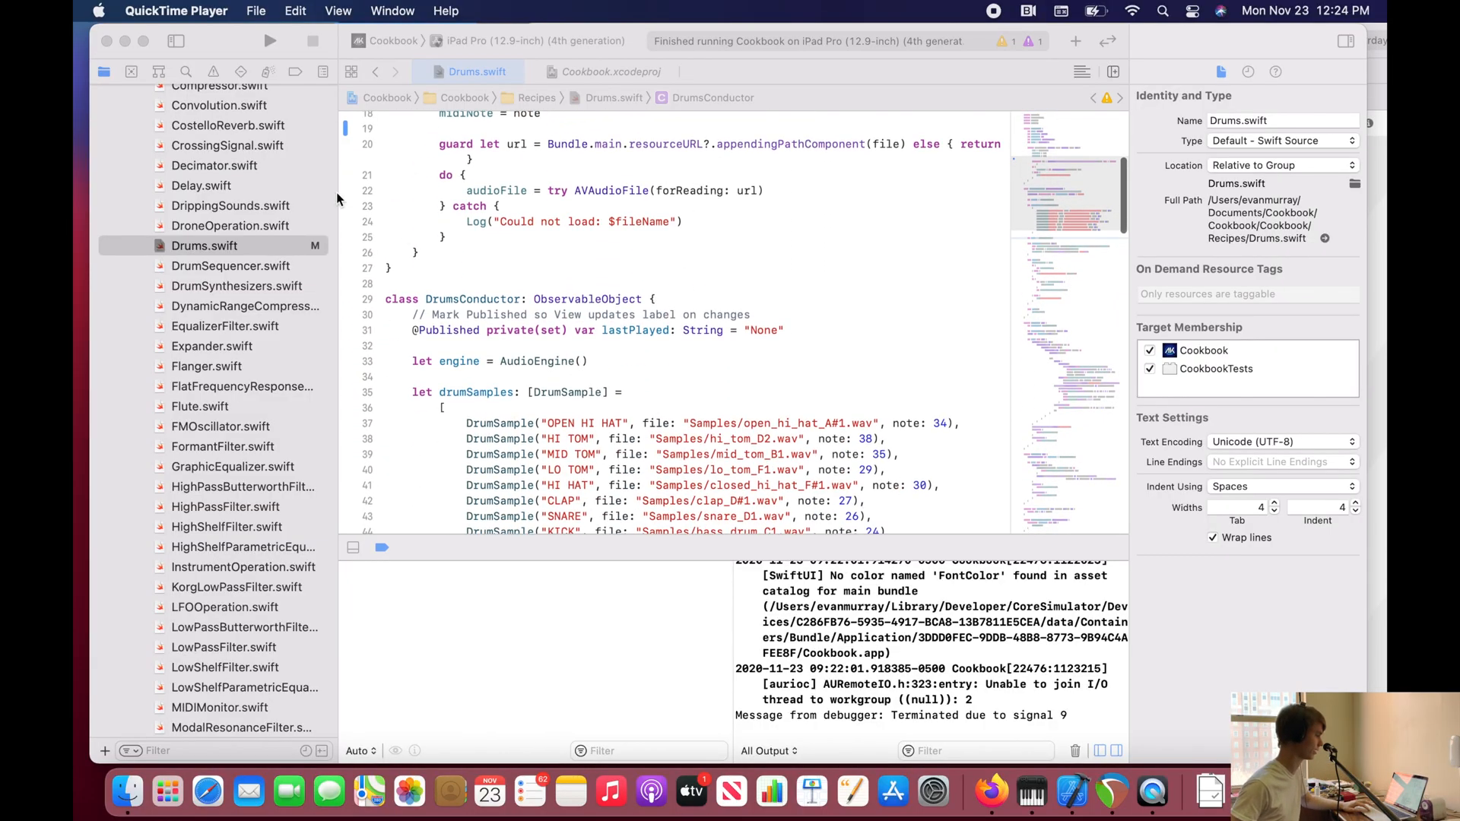
mouse_move(478, 315)
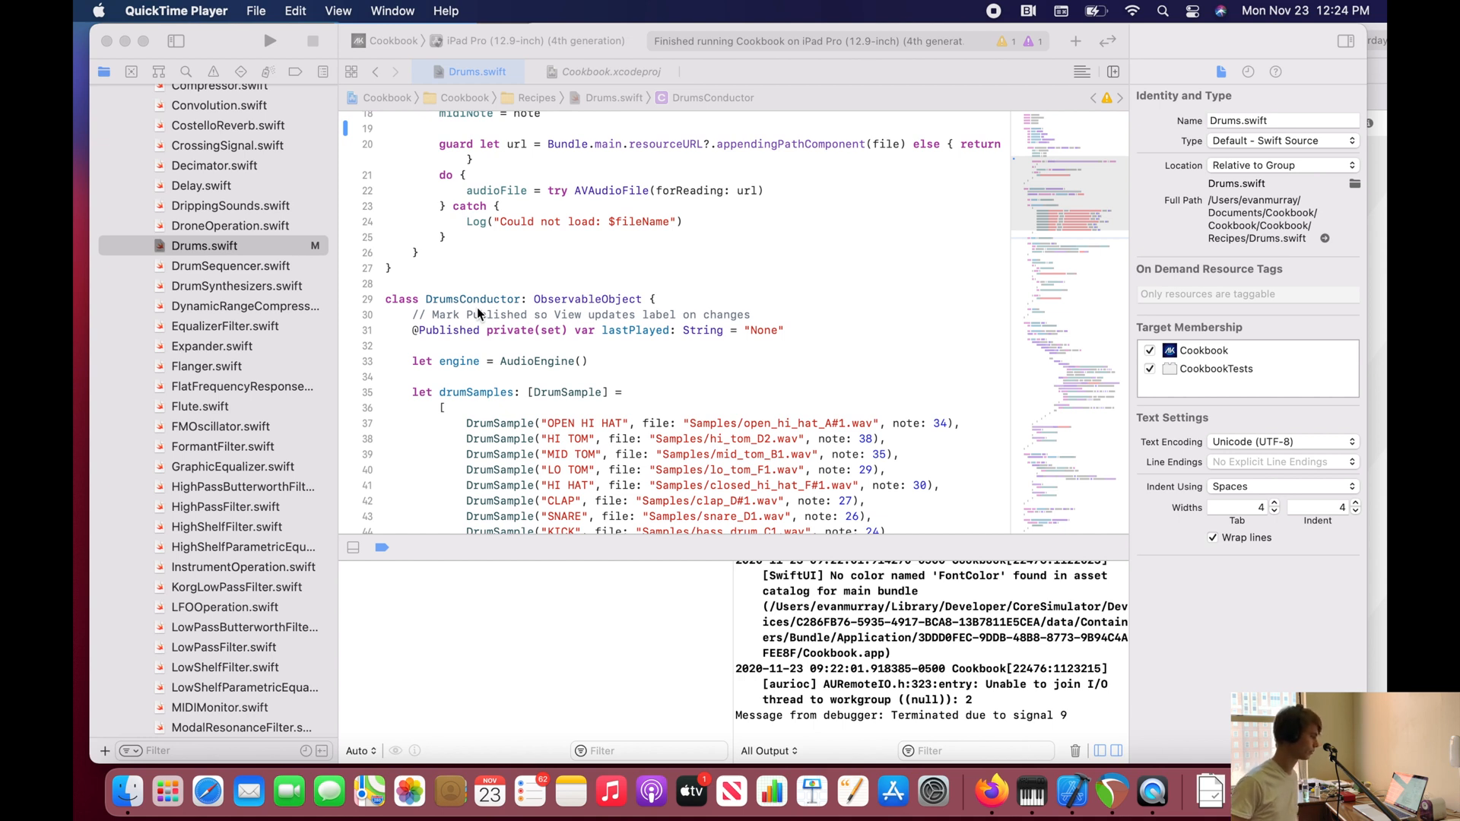
mouse_move(499, 307)
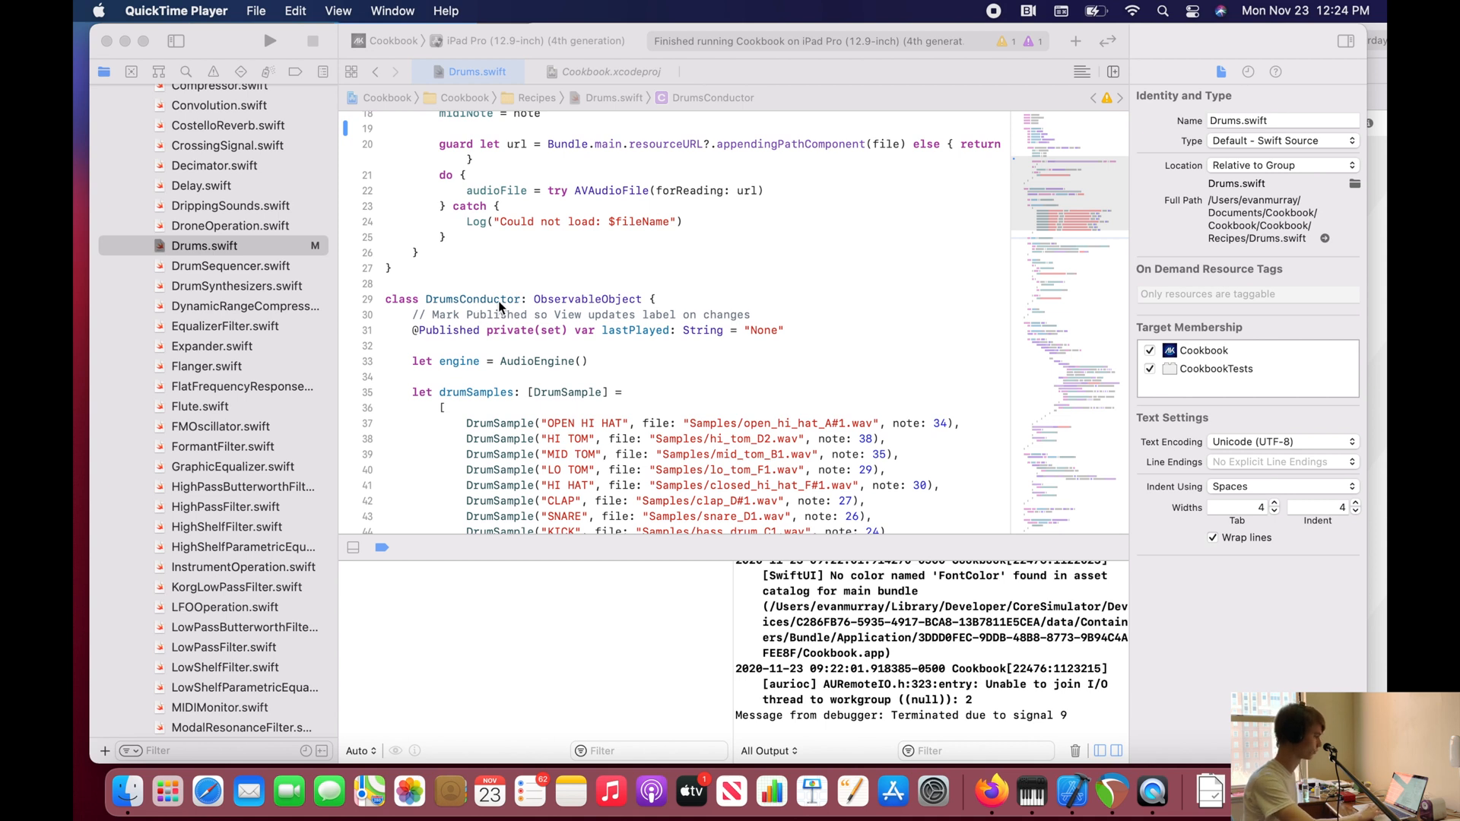
mouse_move(412, 309)
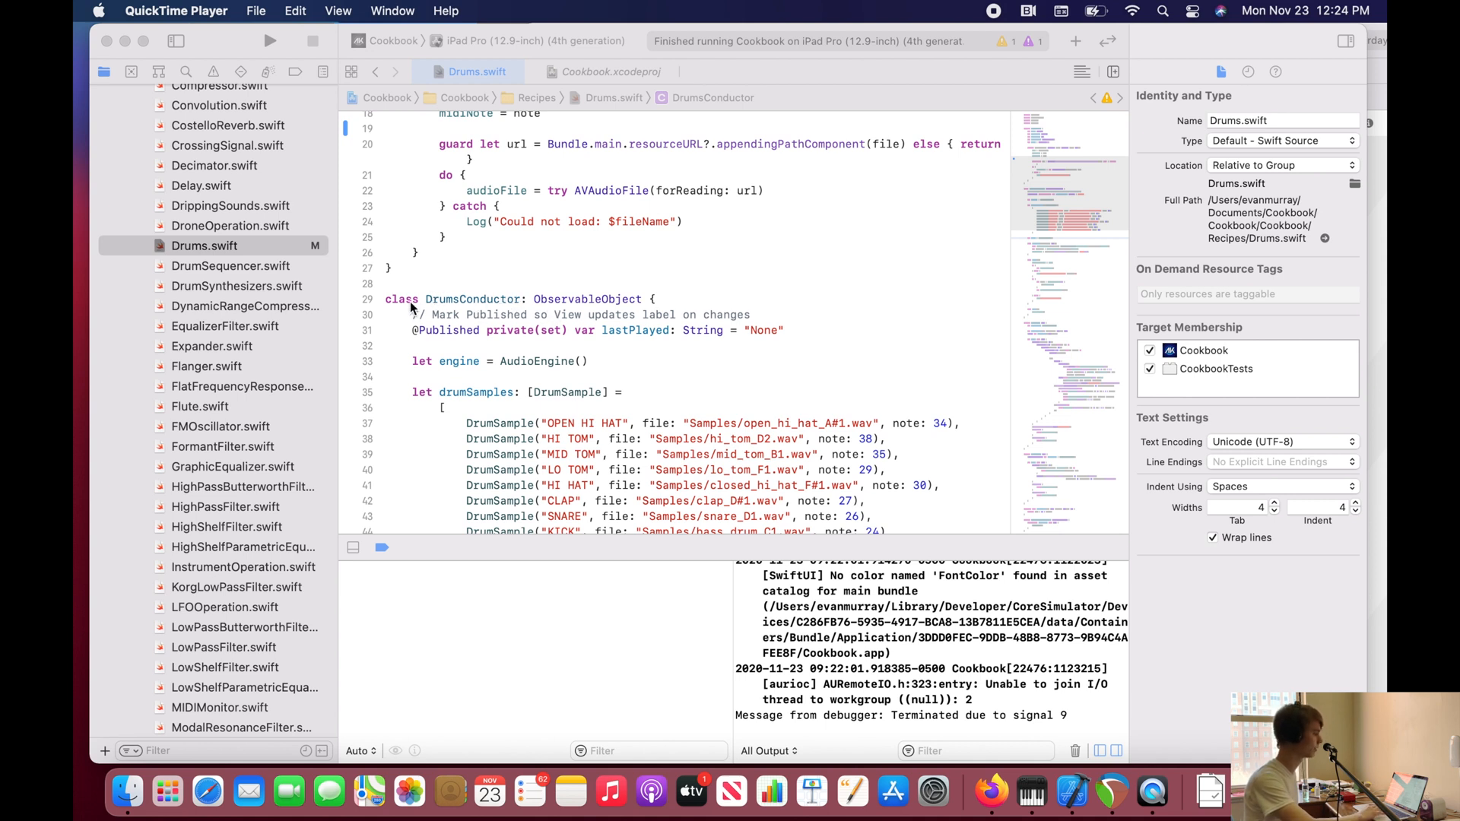
mouse_move(389, 304)
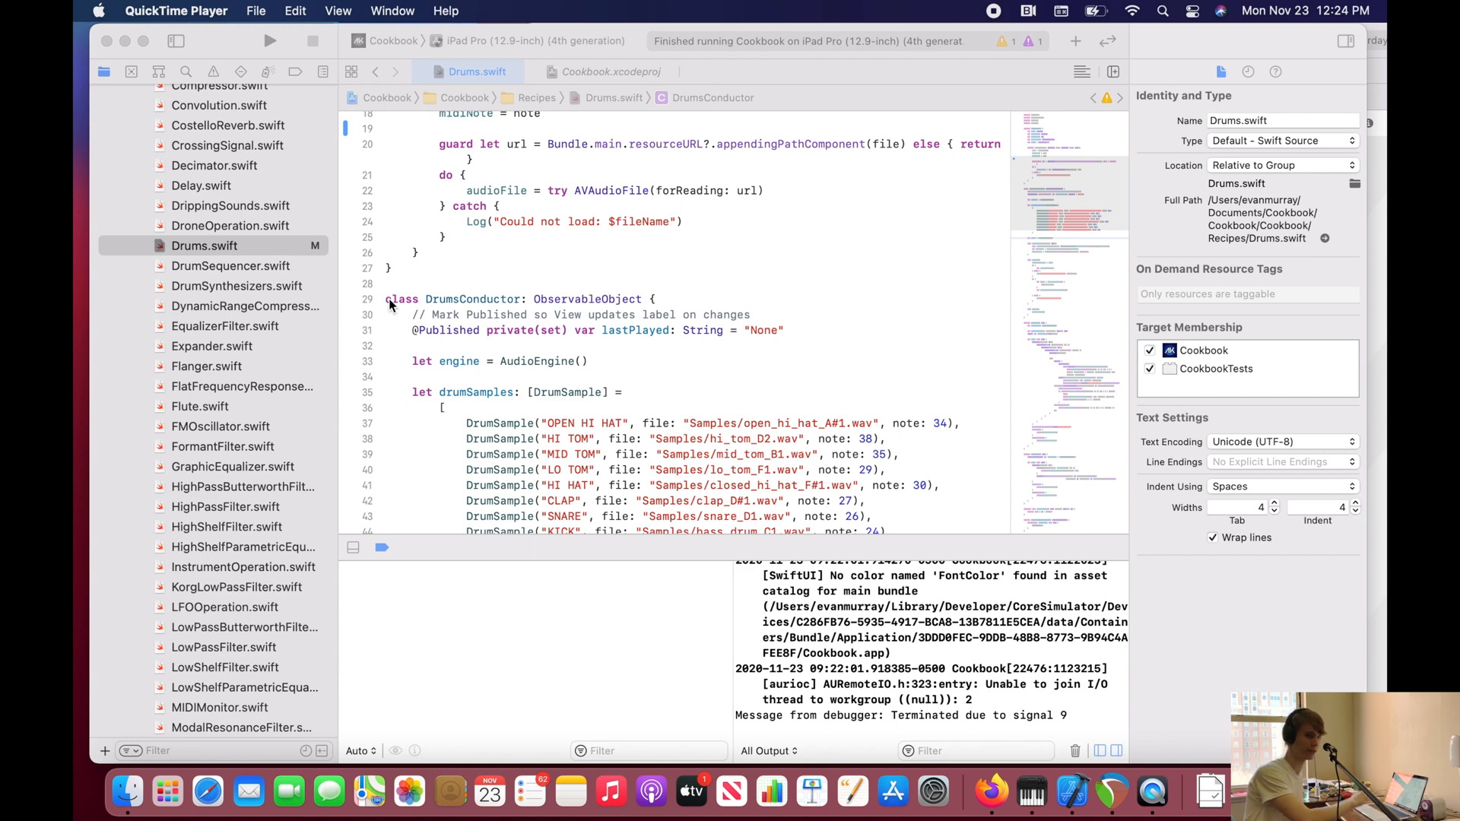
mouse_move(390, 296)
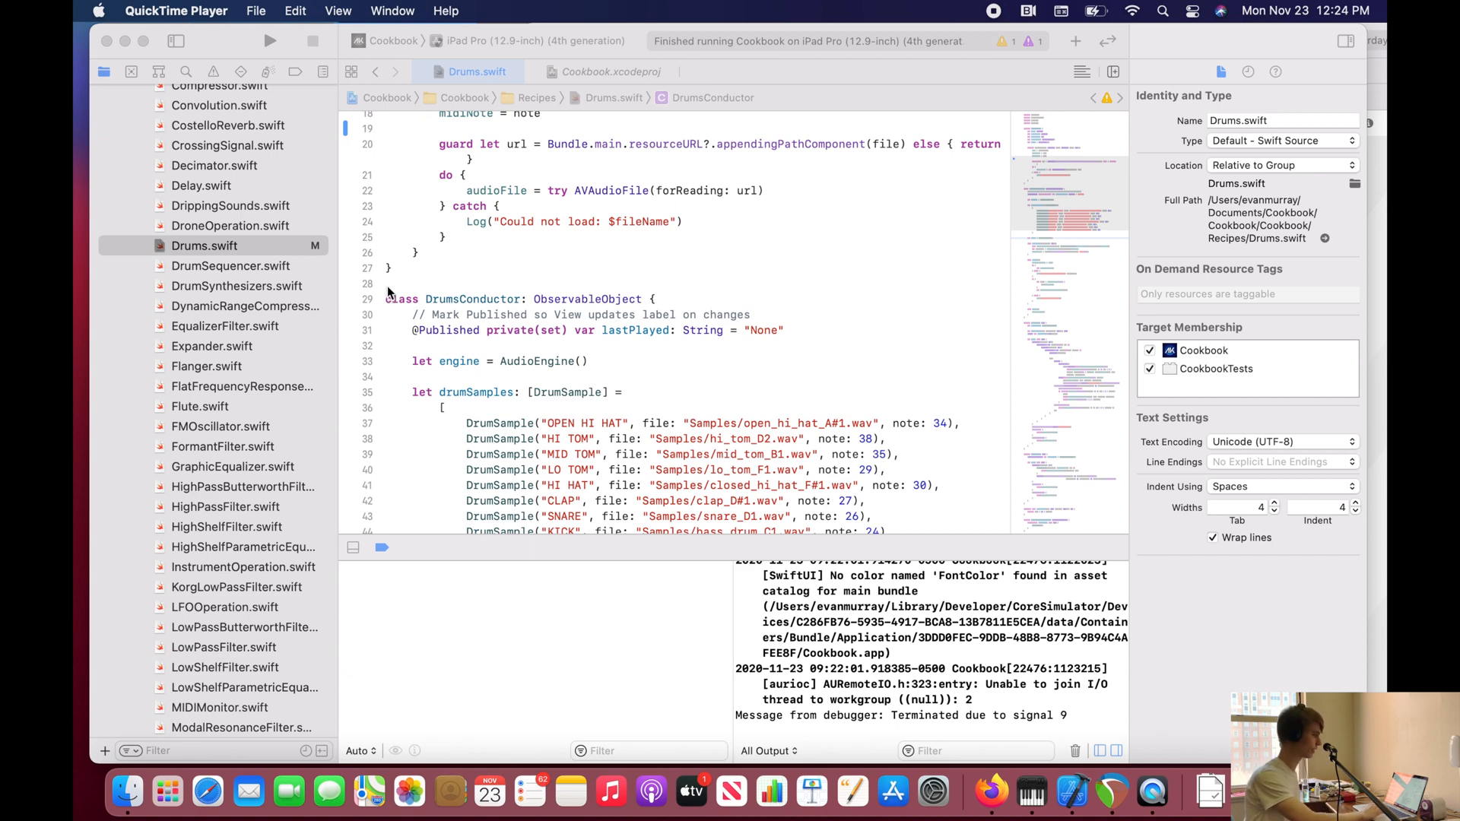
mouse_move(402, 305)
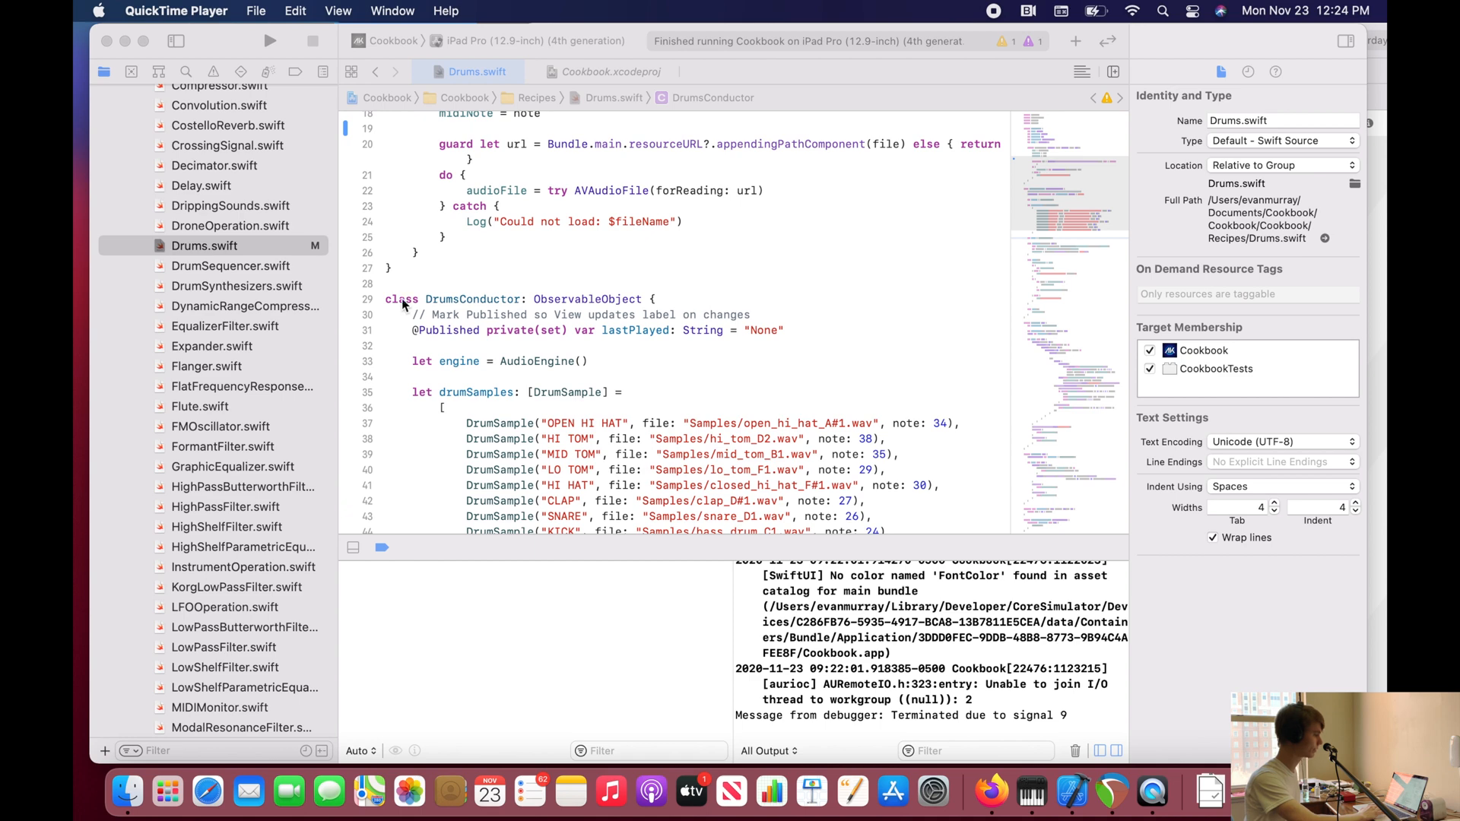
mouse_move(395, 308)
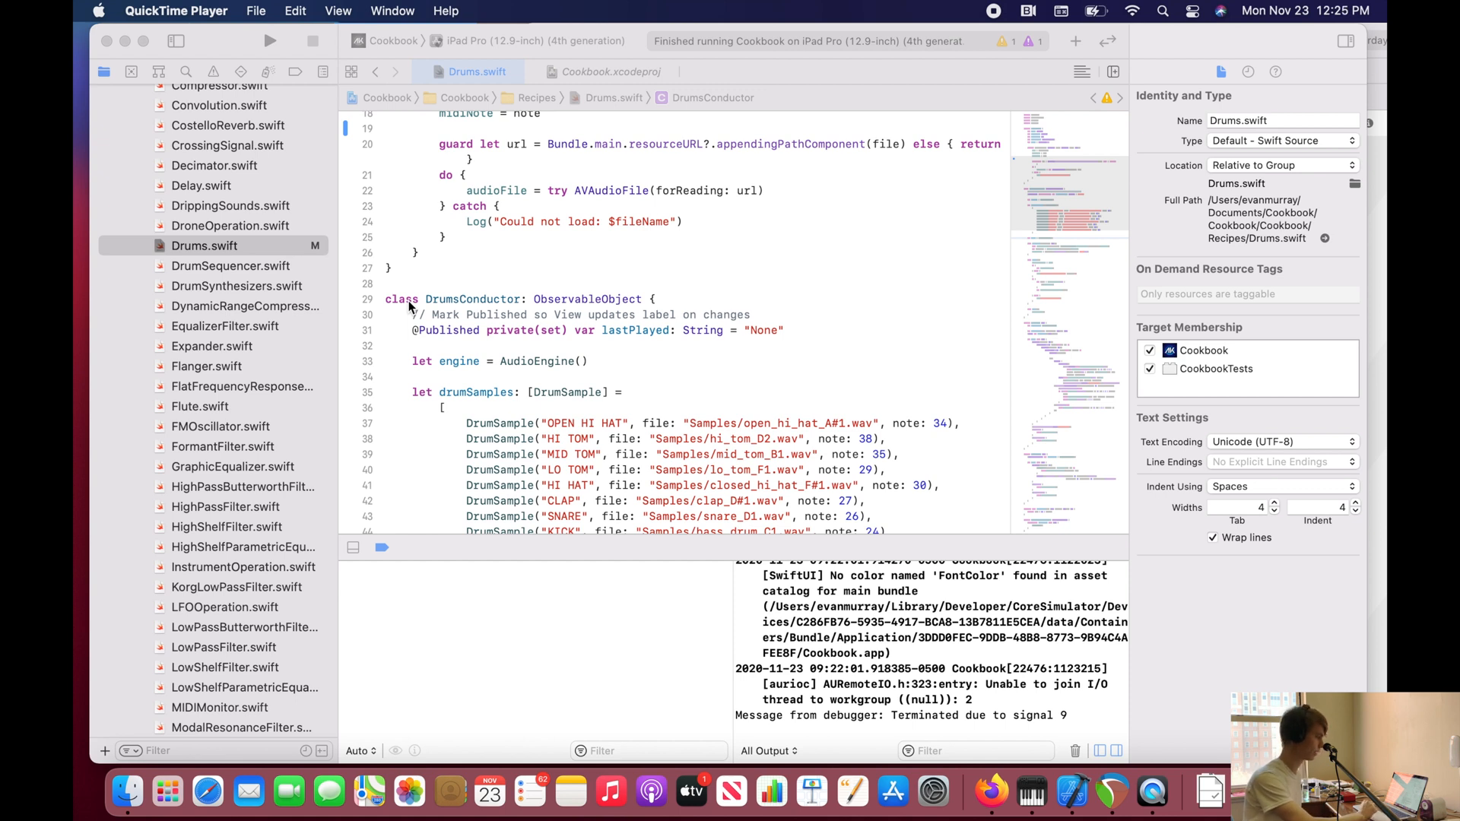
mouse_move(544, 304)
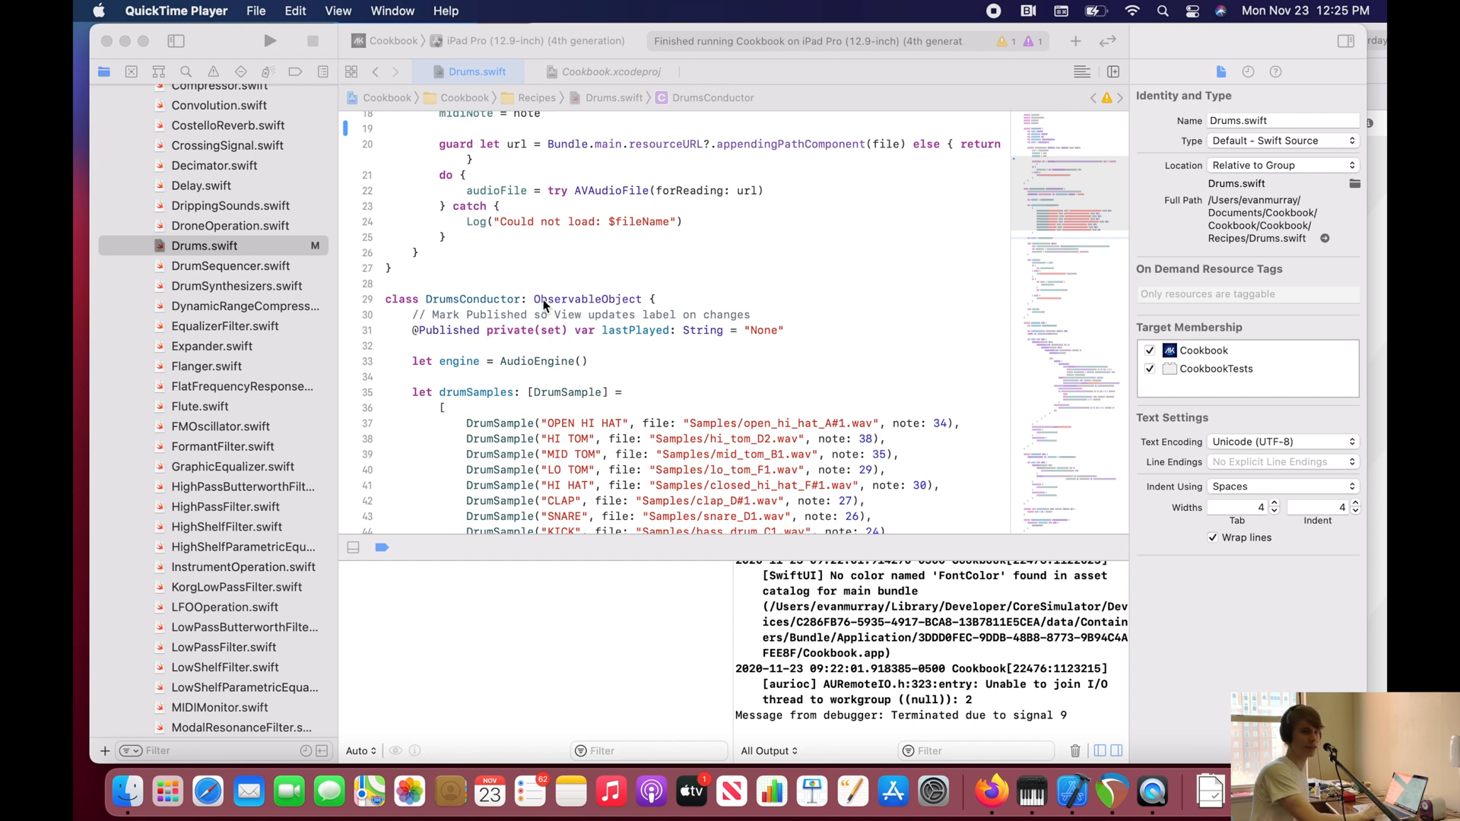
mouse_move(565, 301)
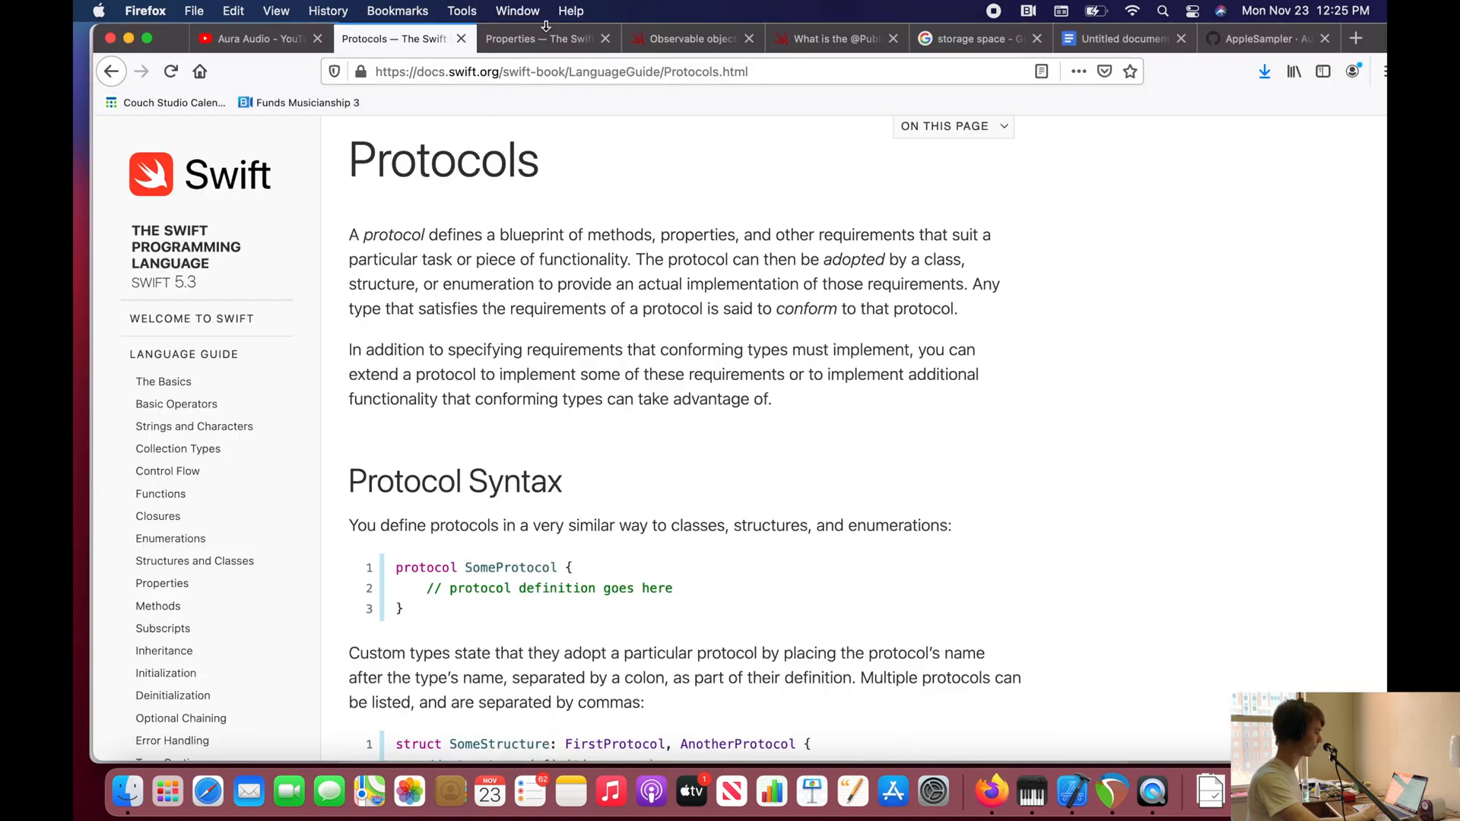
mouse_move(559, 199)
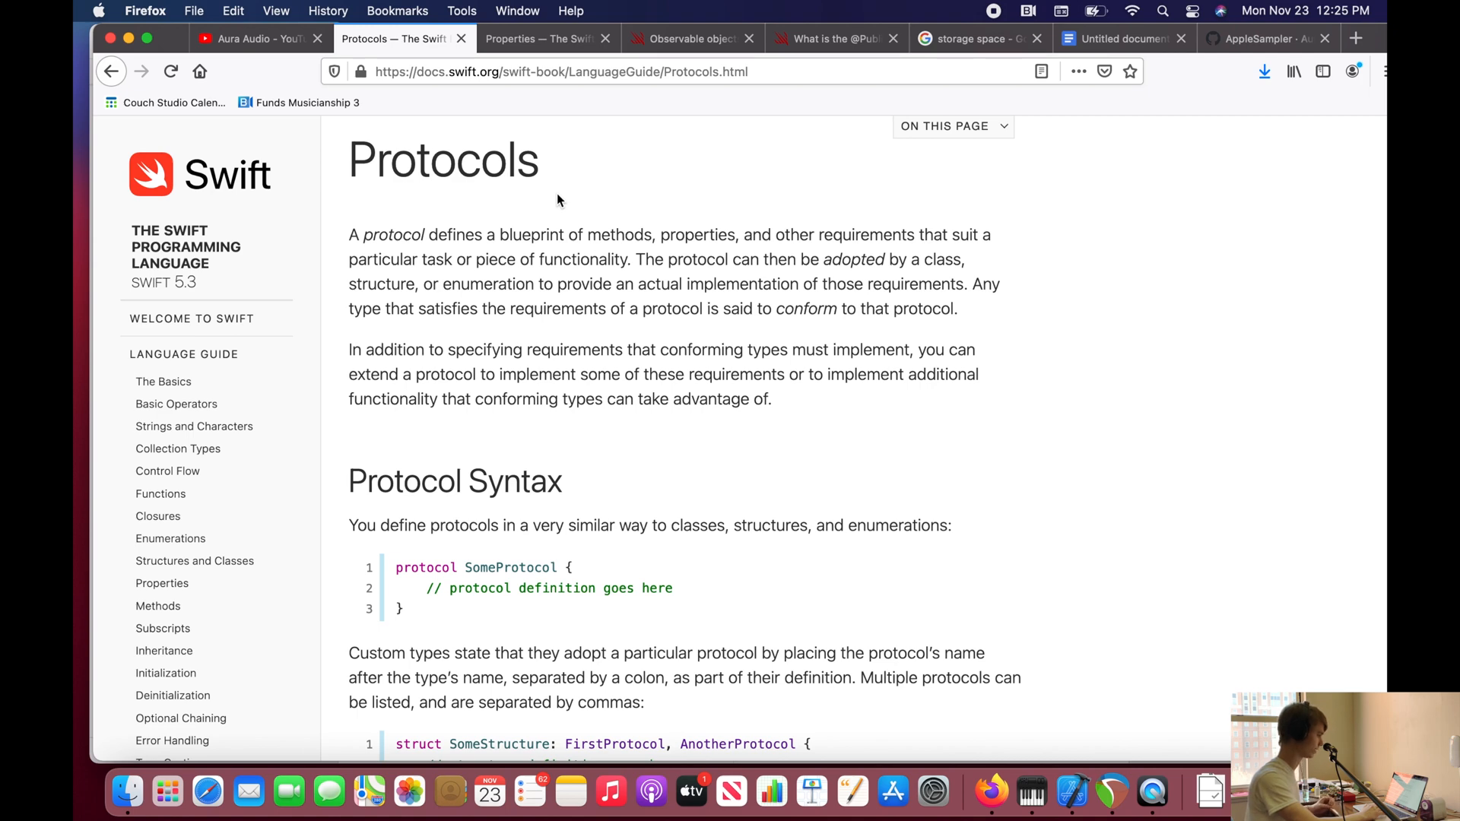
Step: Switch from the Swift Protocols docs to the Aura Audio YouTube channel tab
left_click(252, 38)
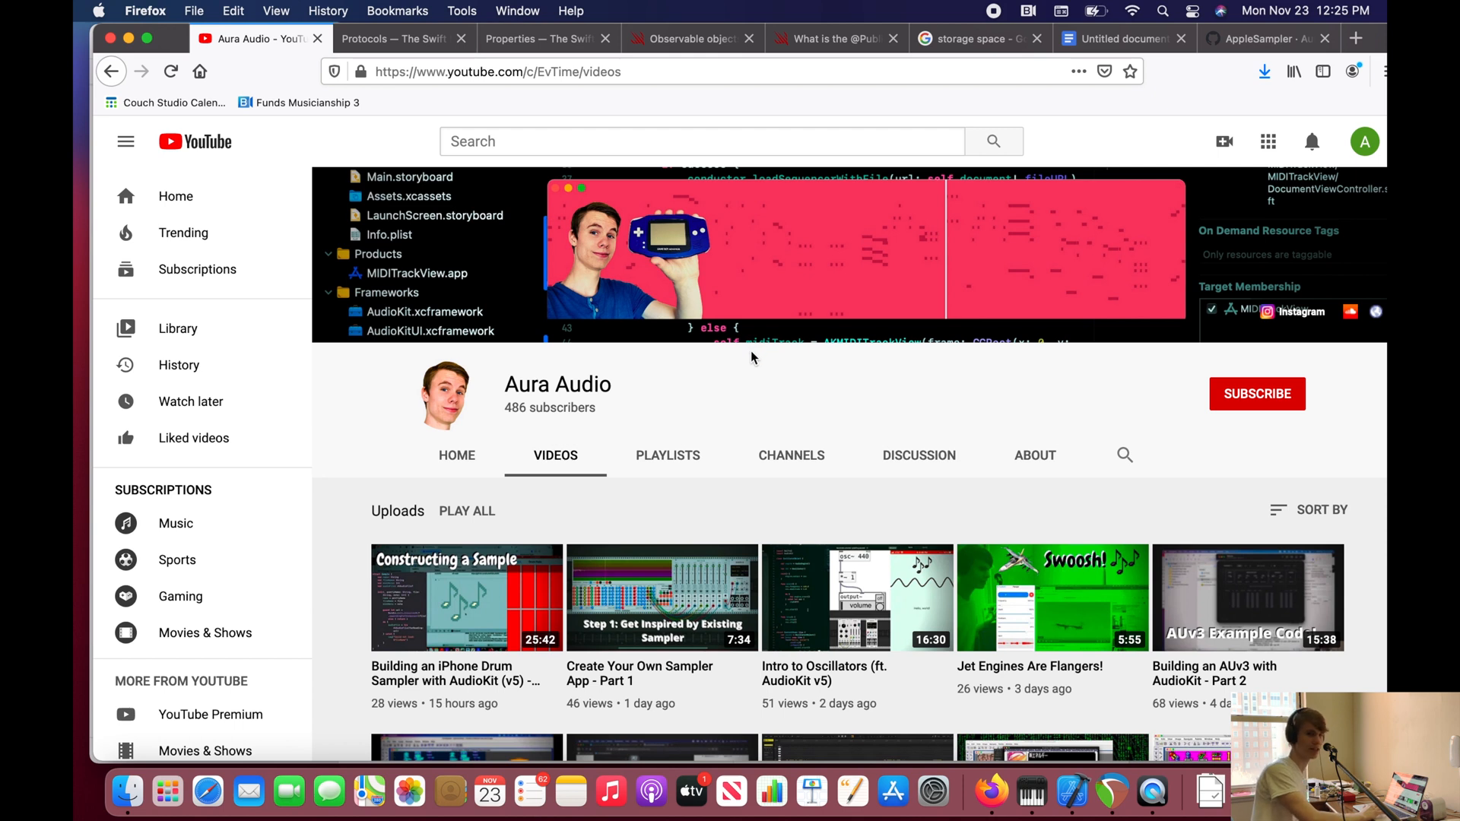
mouse_move(563, 336)
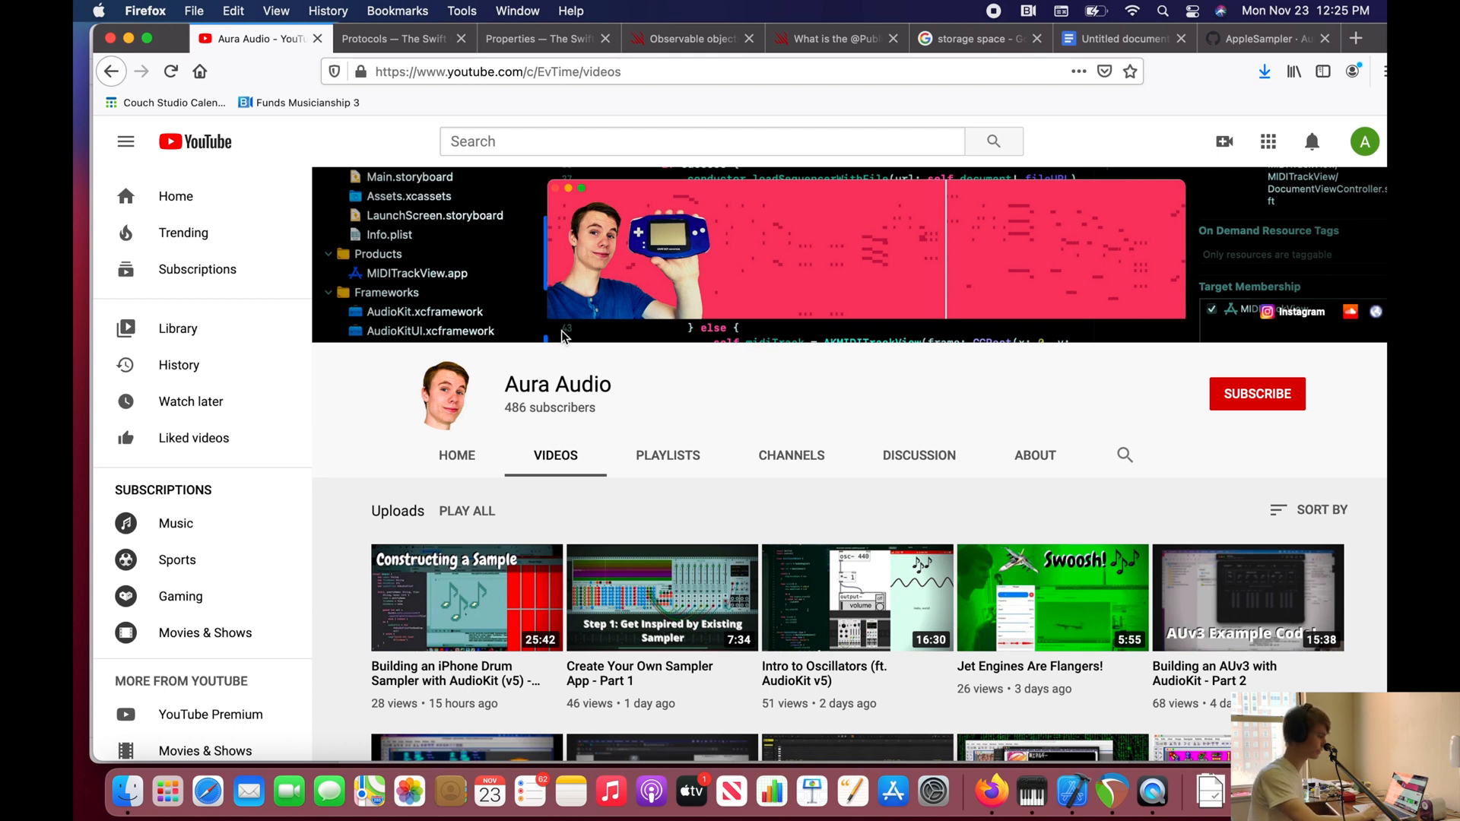
mouse_move(557, 383)
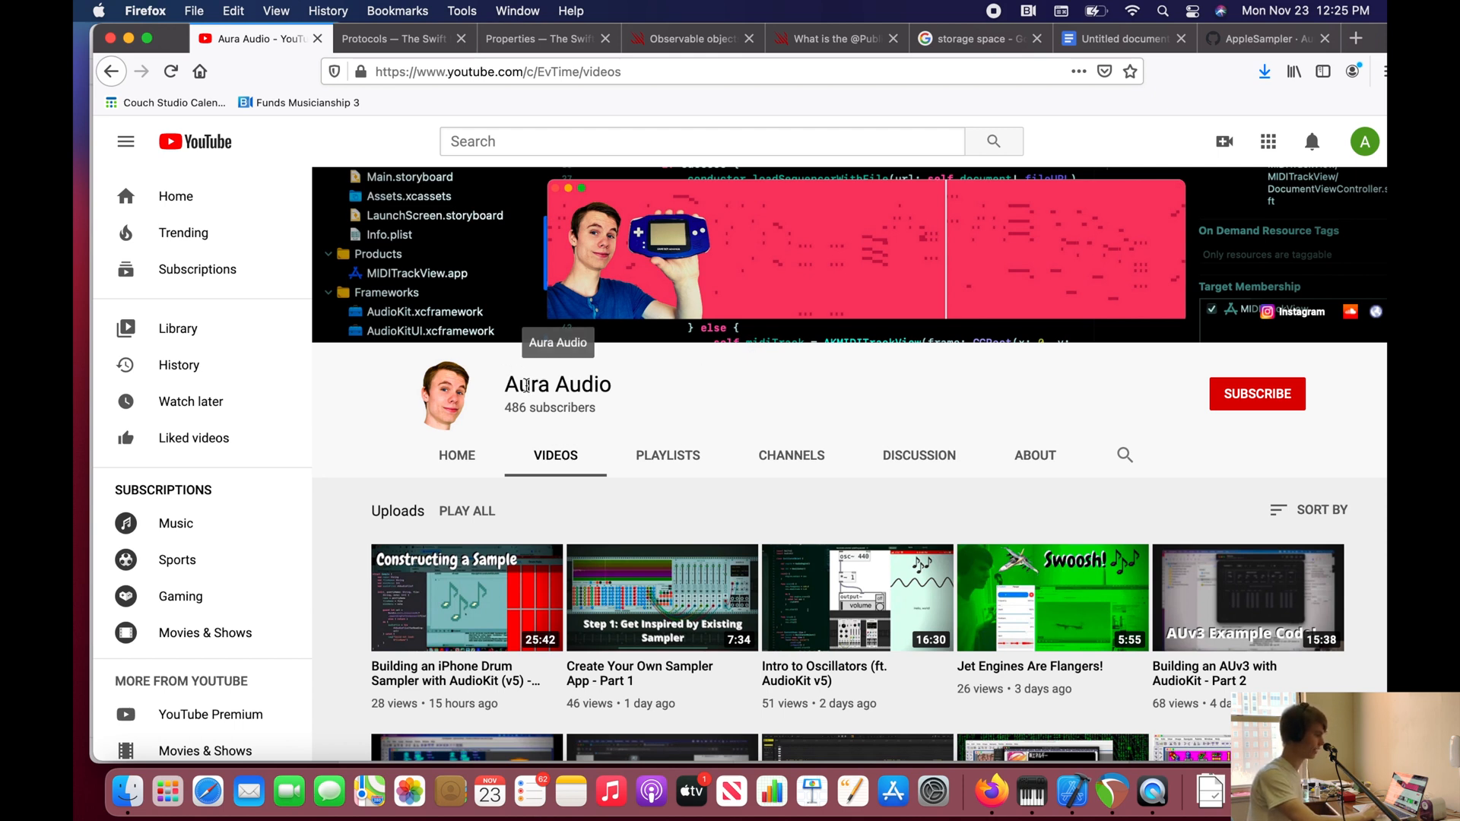
mouse_move(465, 372)
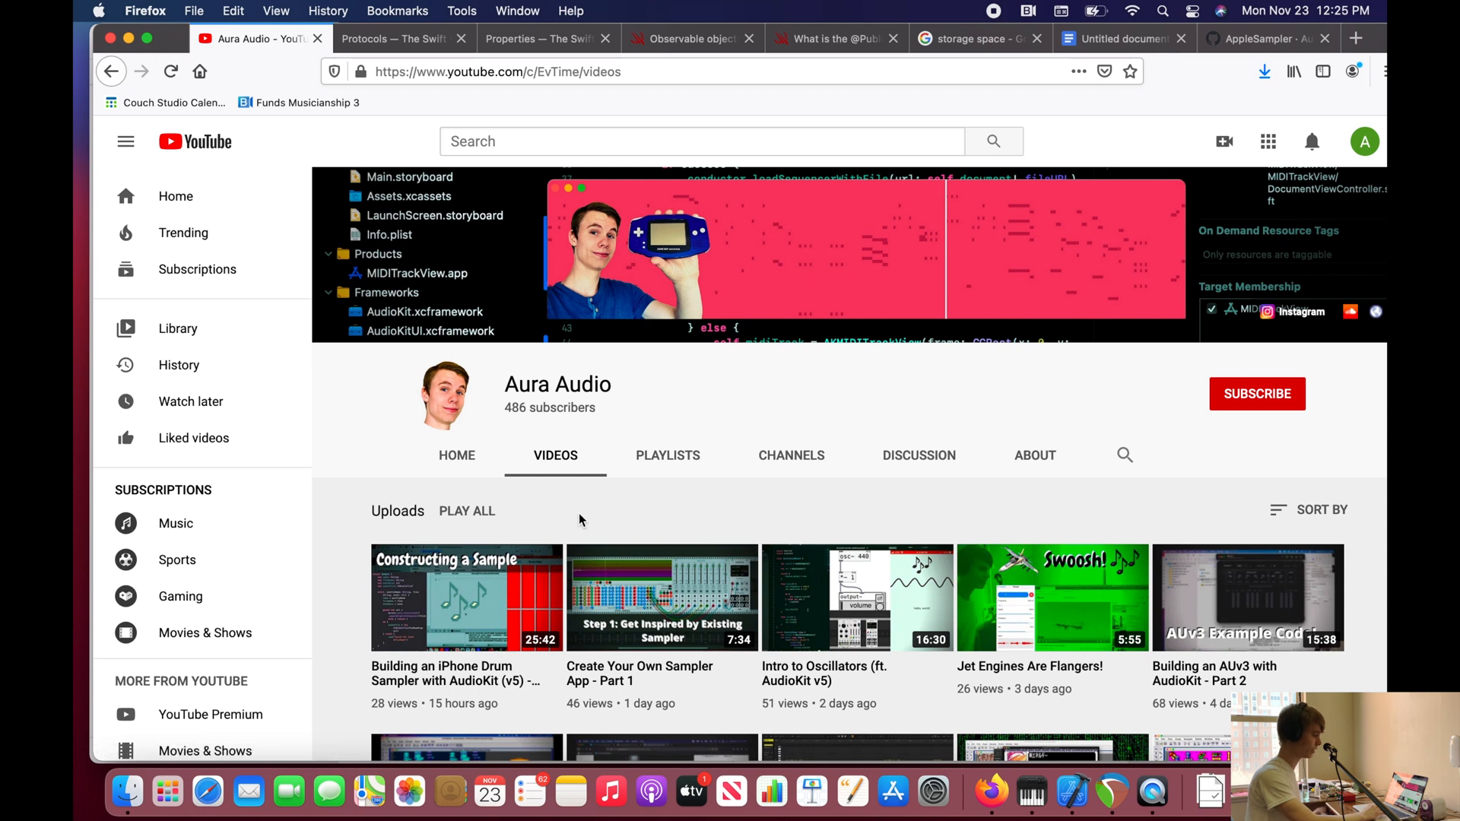
mouse_move(557, 383)
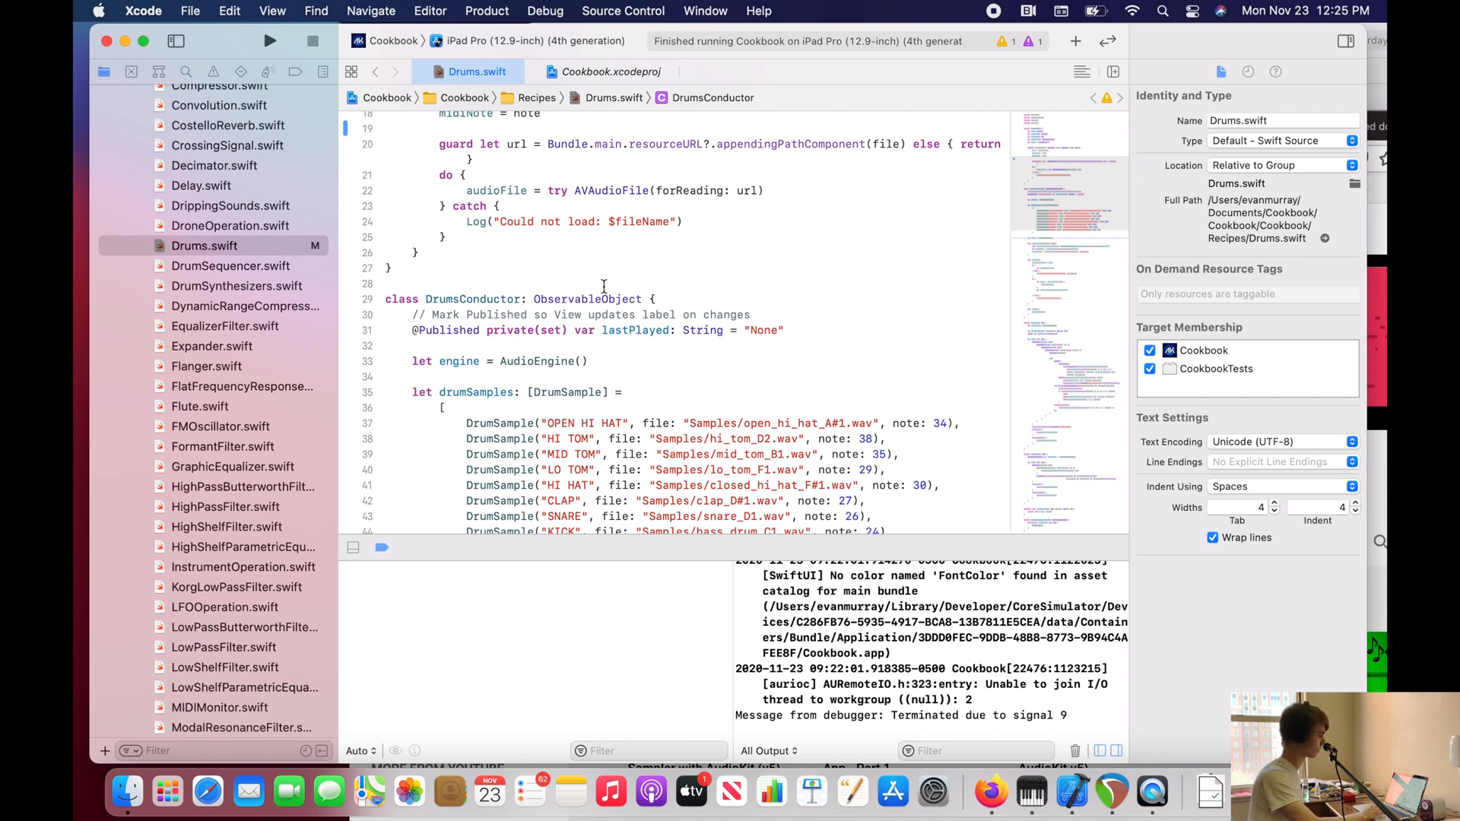
mouse_move(600, 290)
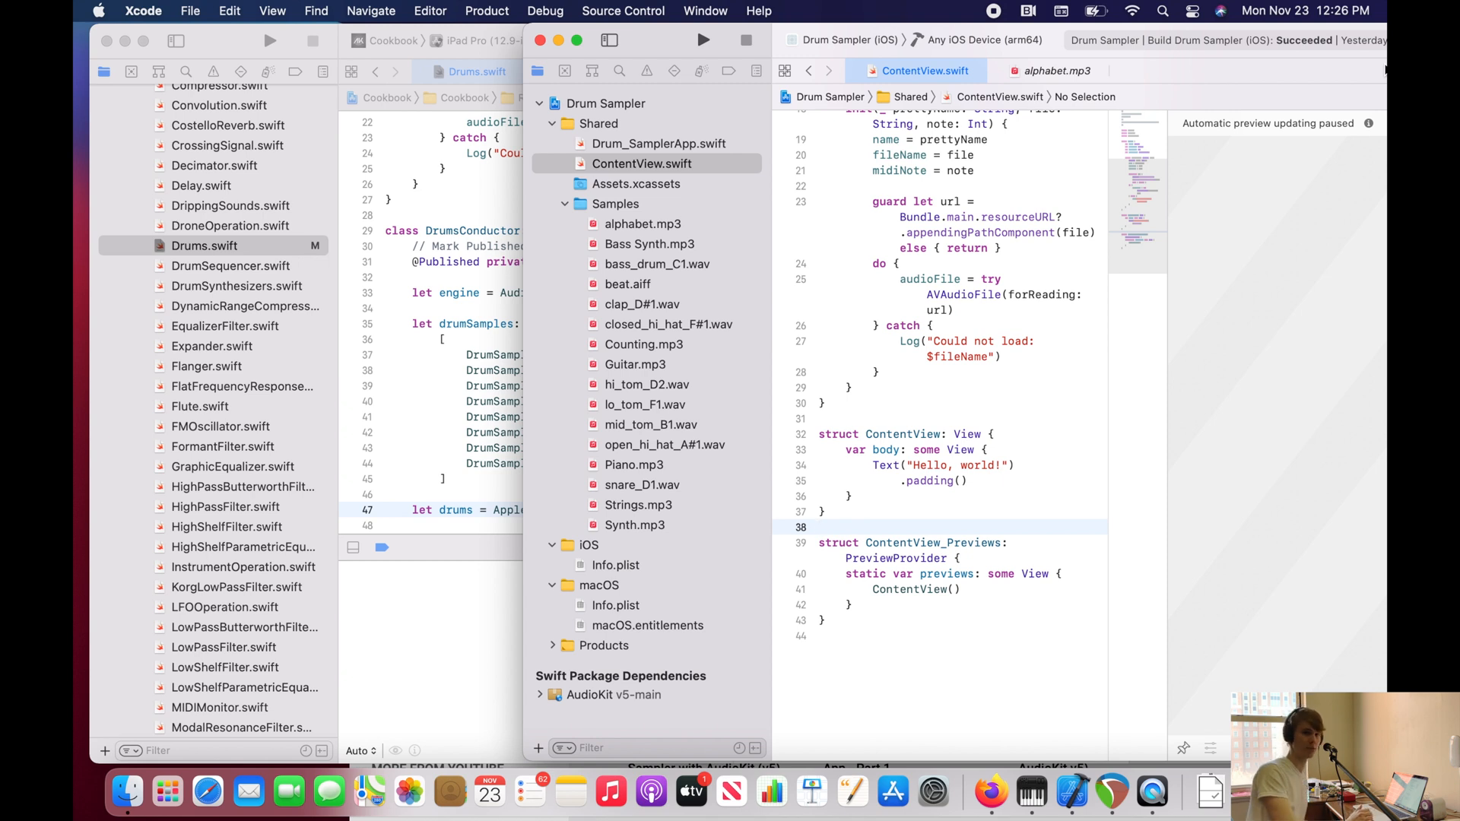
Step: Place the cursor in ContentView.swift between the ContentView and preview structs
left_click(820, 527)
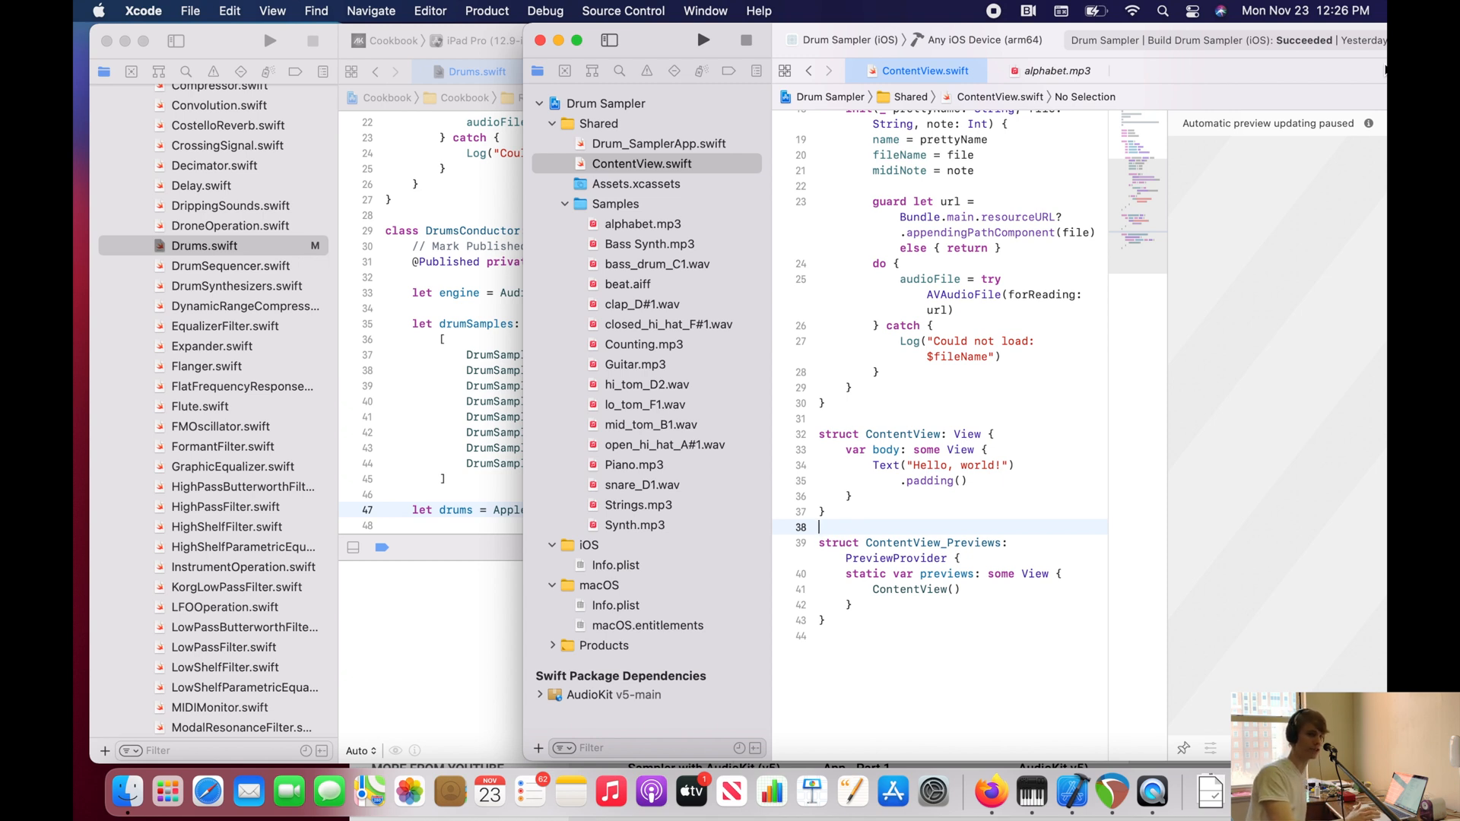
mouse_move(269, 41)
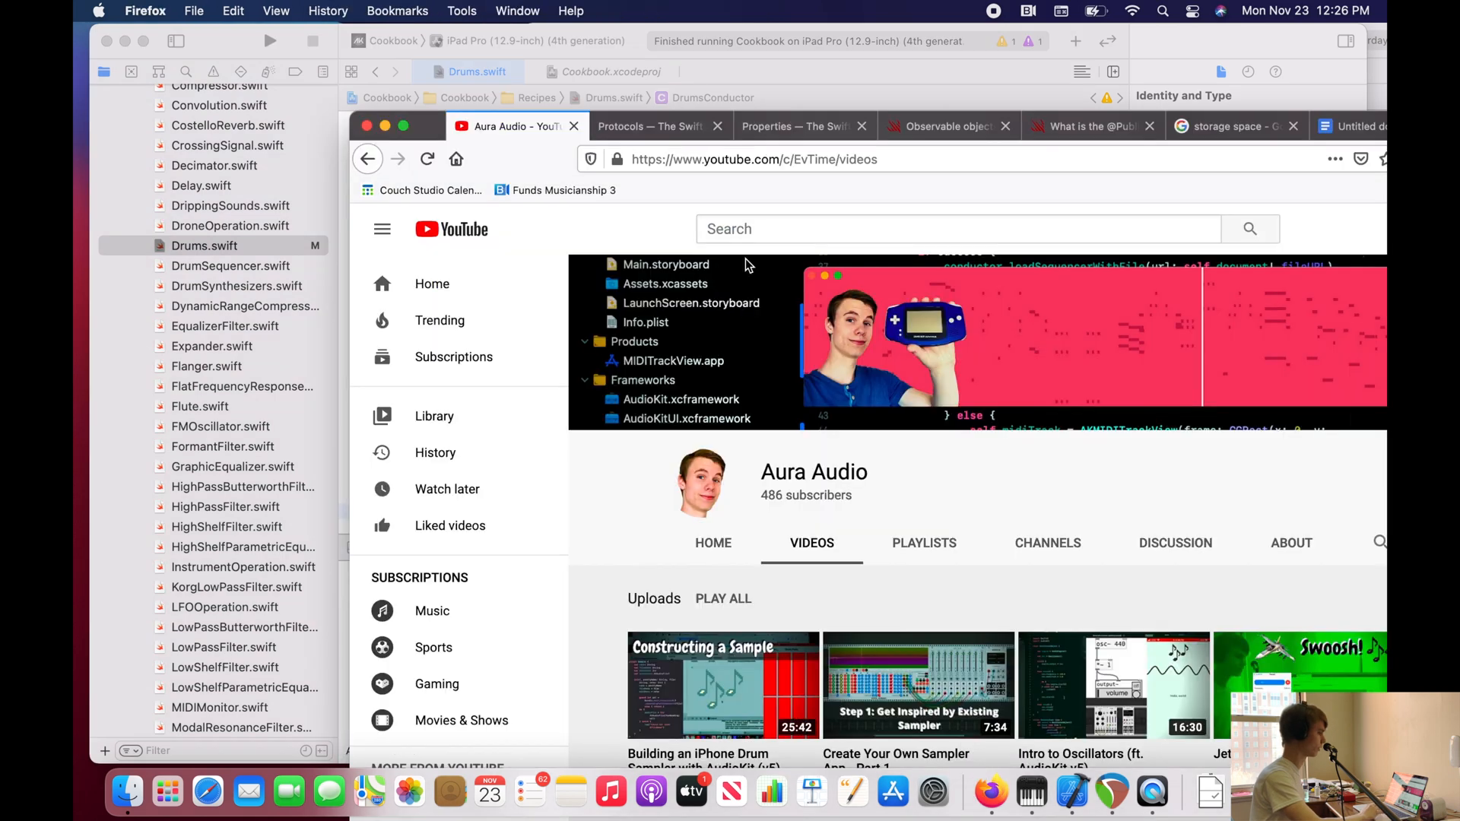
Step: Bring the Firefox window forward over the Drum Sampler code
left_click(796, 125)
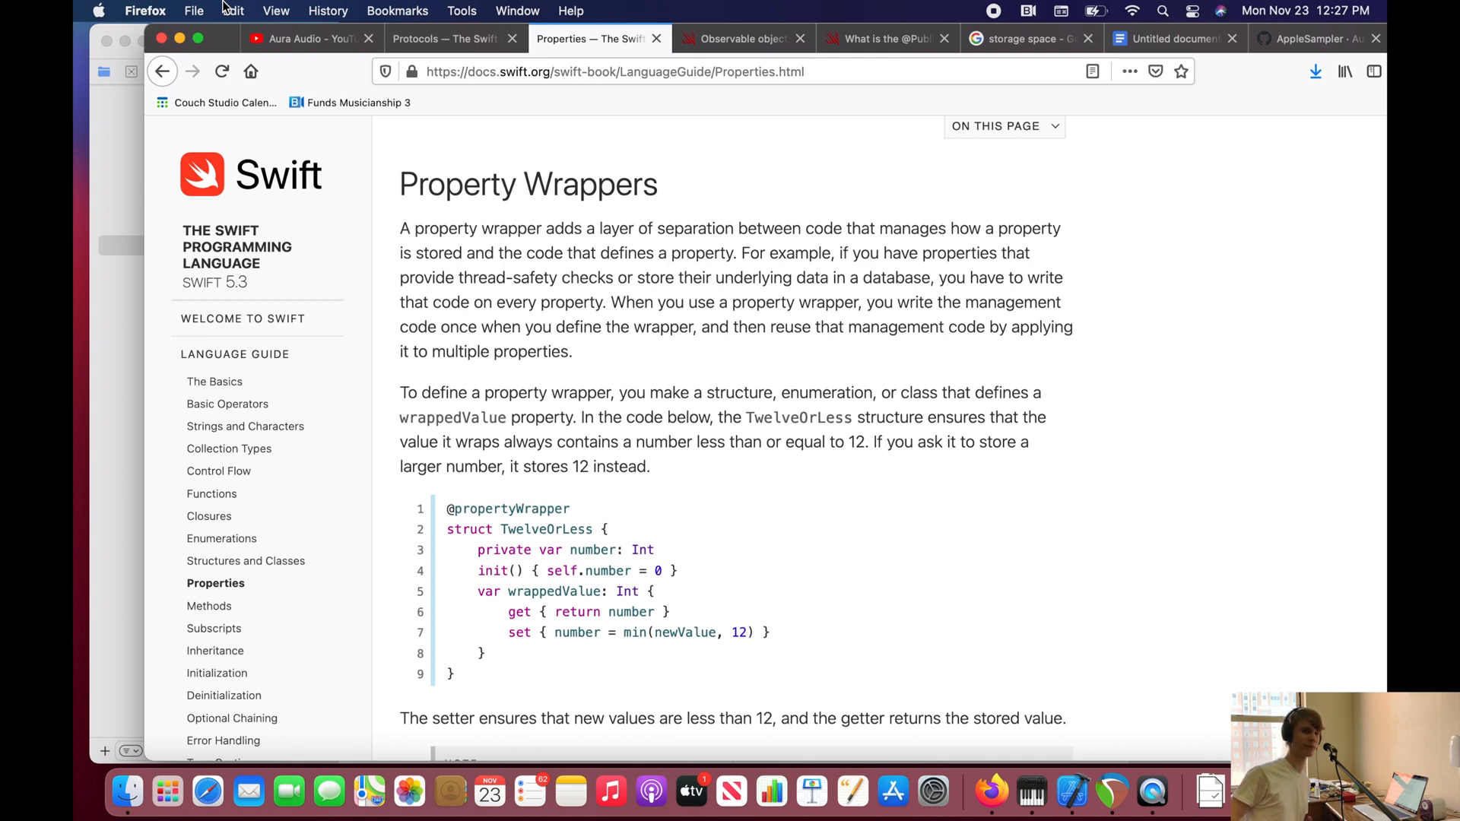
mouse_move(133, 149)
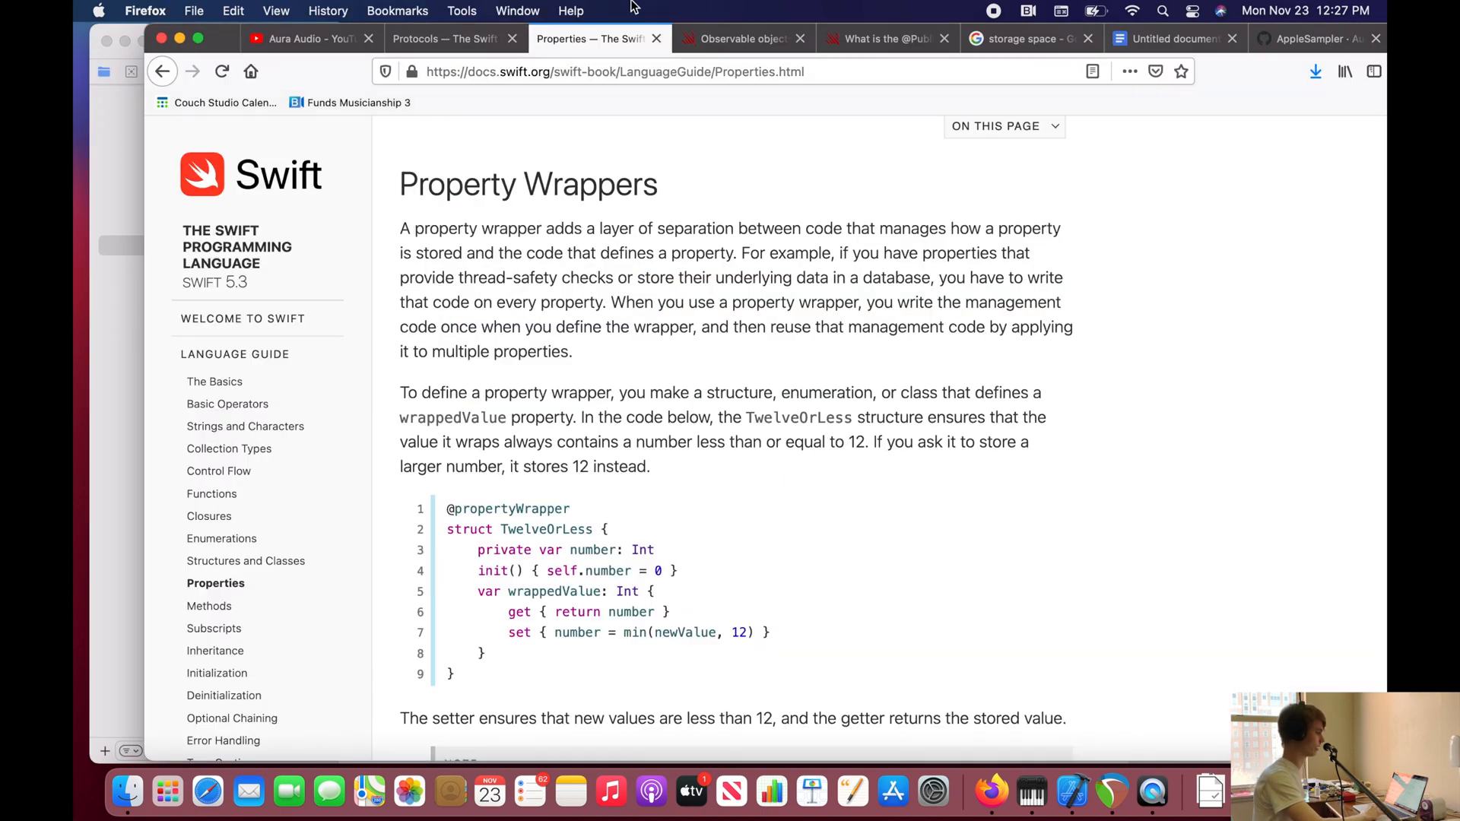
Step: Return from the Property Wrappers docs to the Aura Audio YouTube tab
left_click(298, 38)
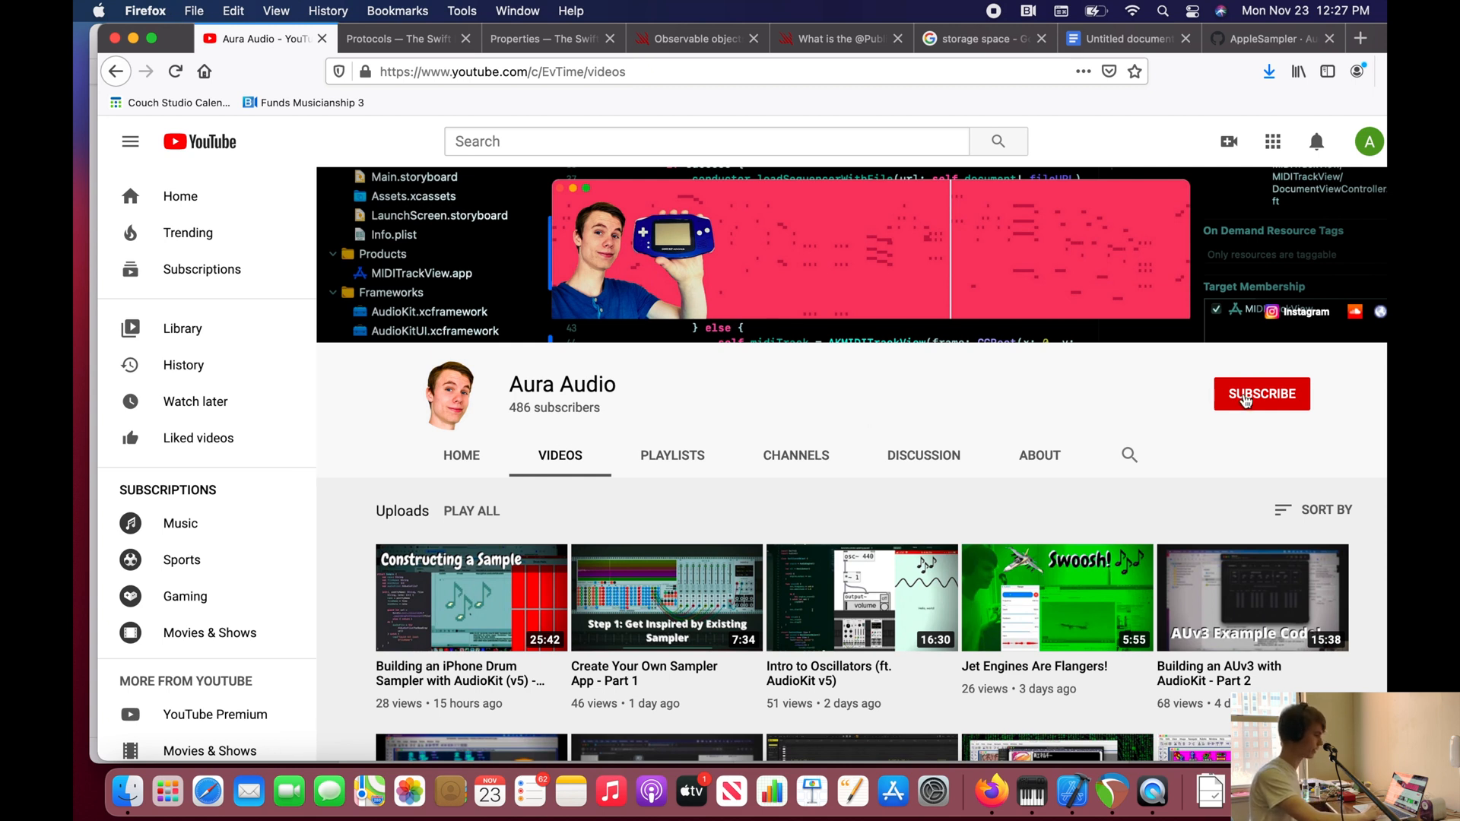
mouse_move(1194, 366)
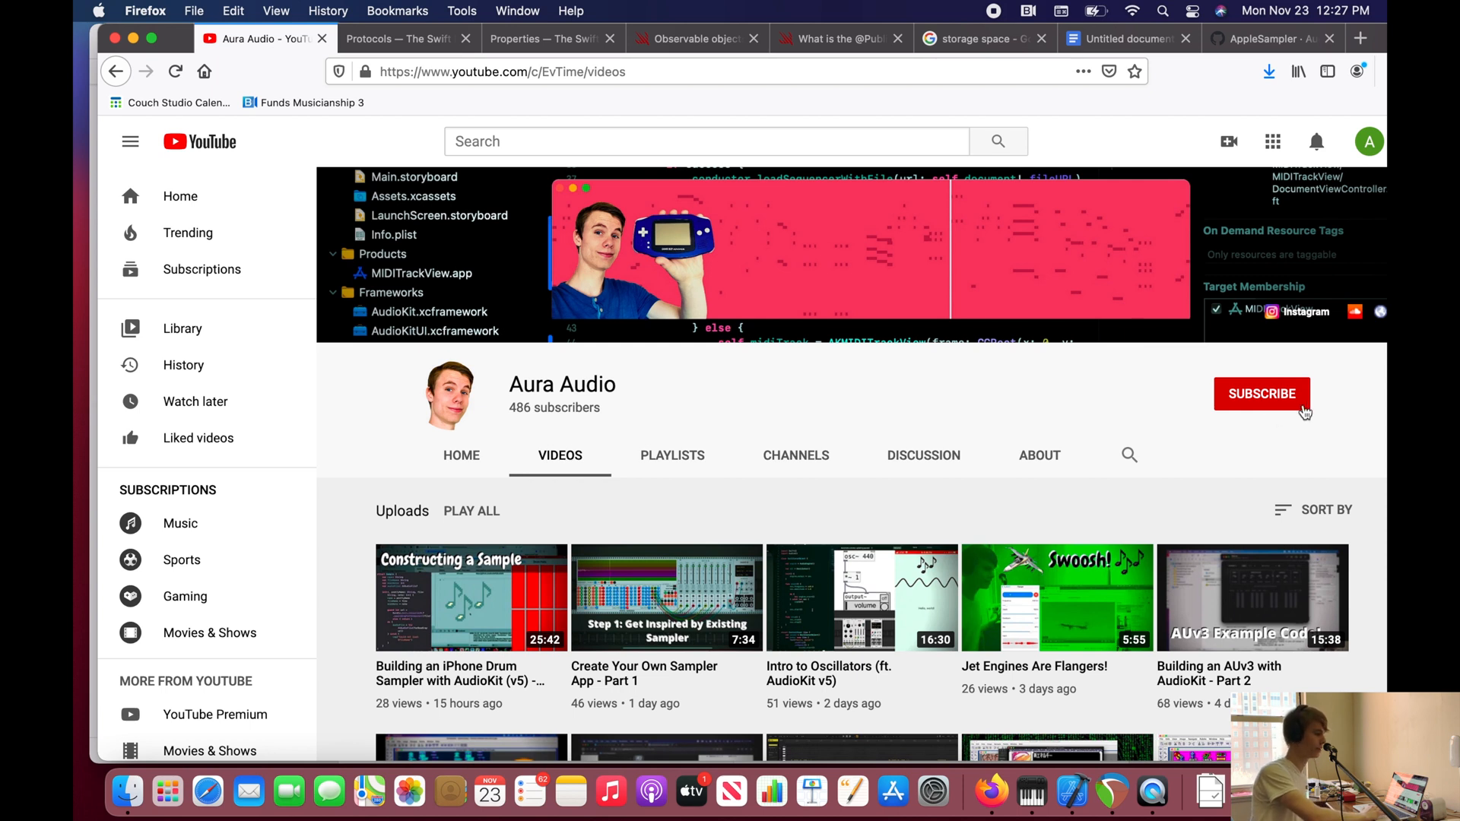
Step: Subscribe to Aura Audio and turn on upload notifications with the bell
left_click(1261, 393)
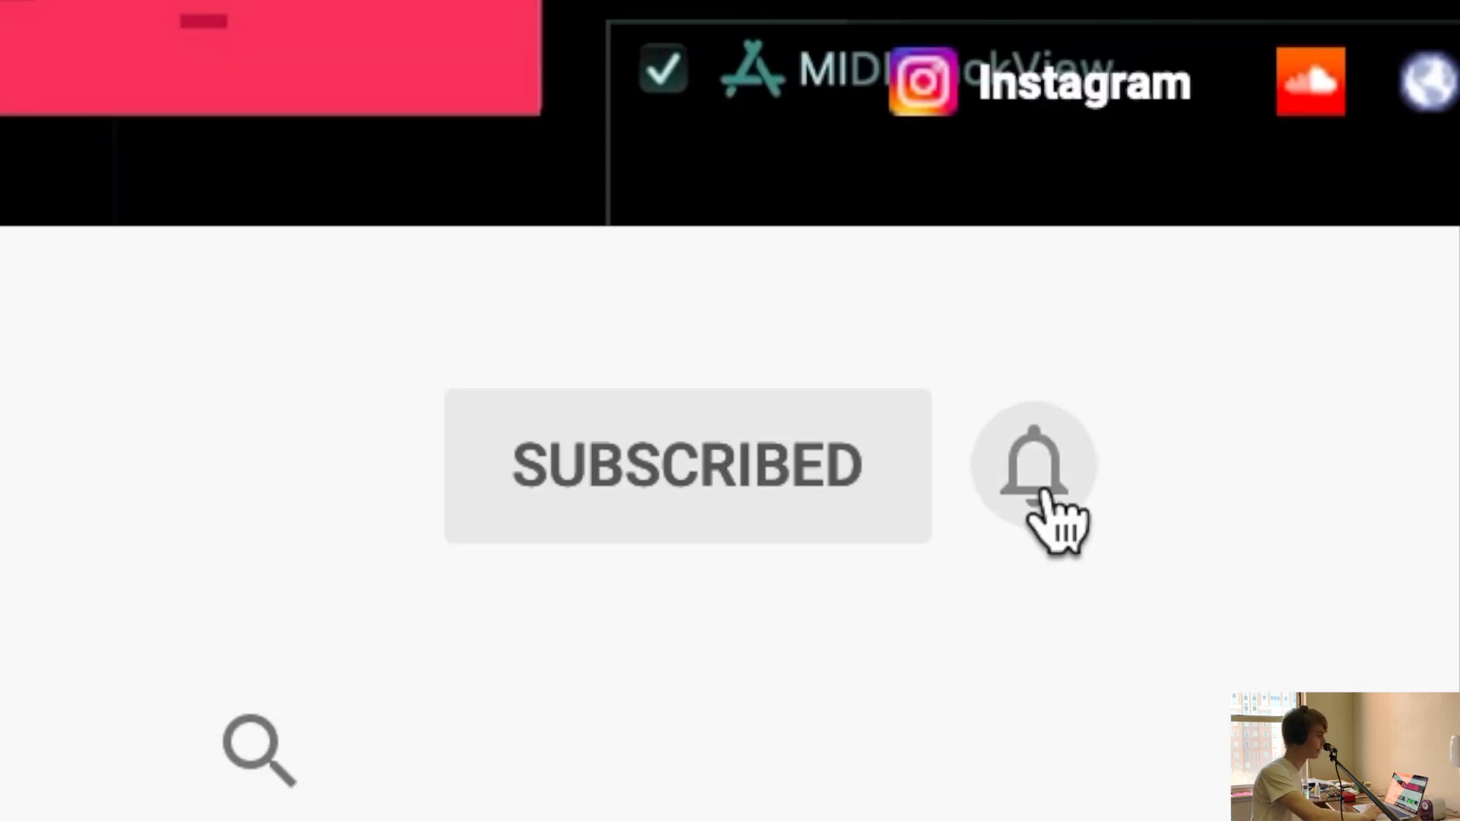
left_click(1295, 393)
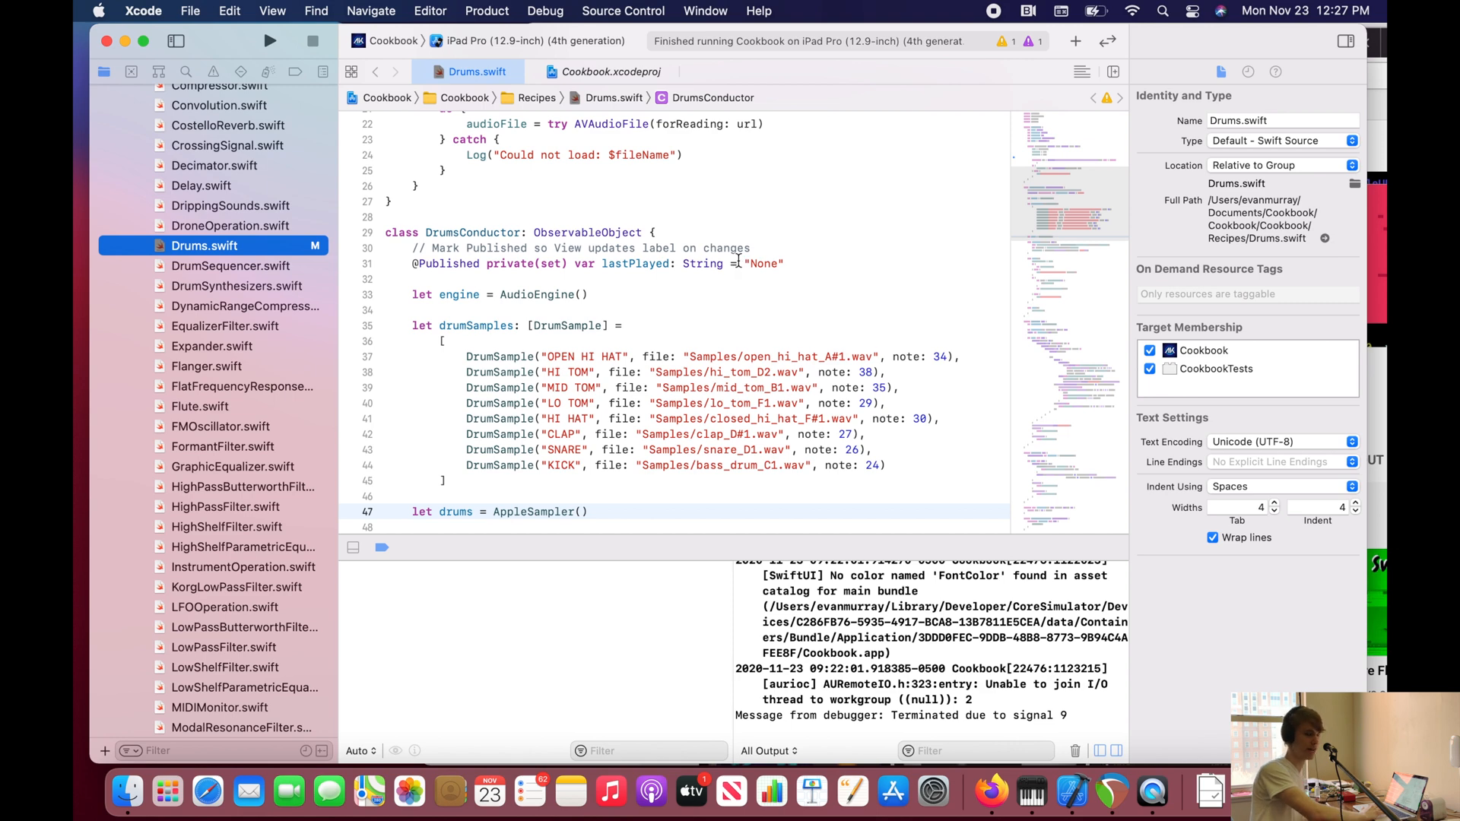
mouse_move(535, 252)
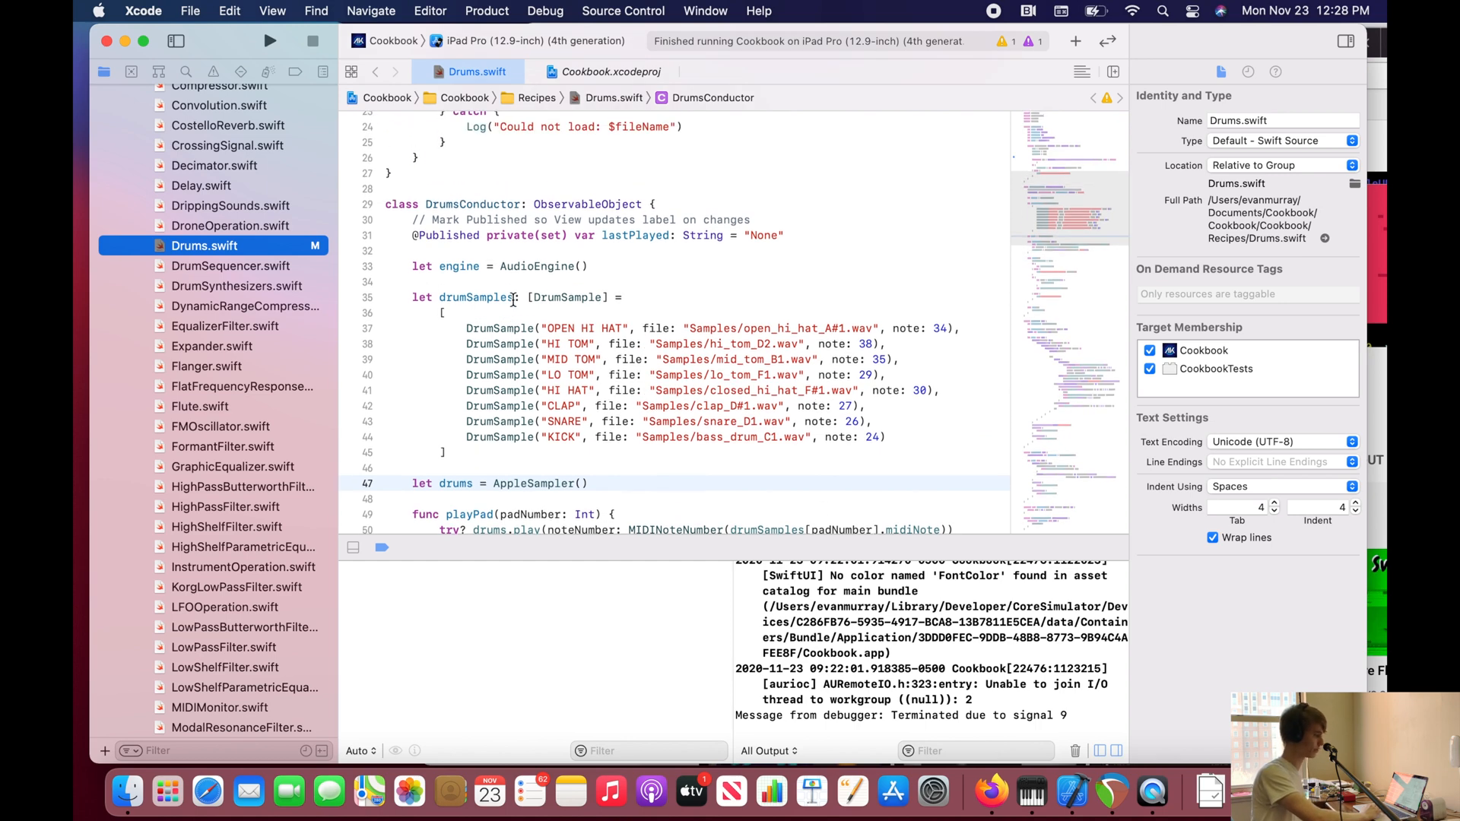
mouse_move(435, 237)
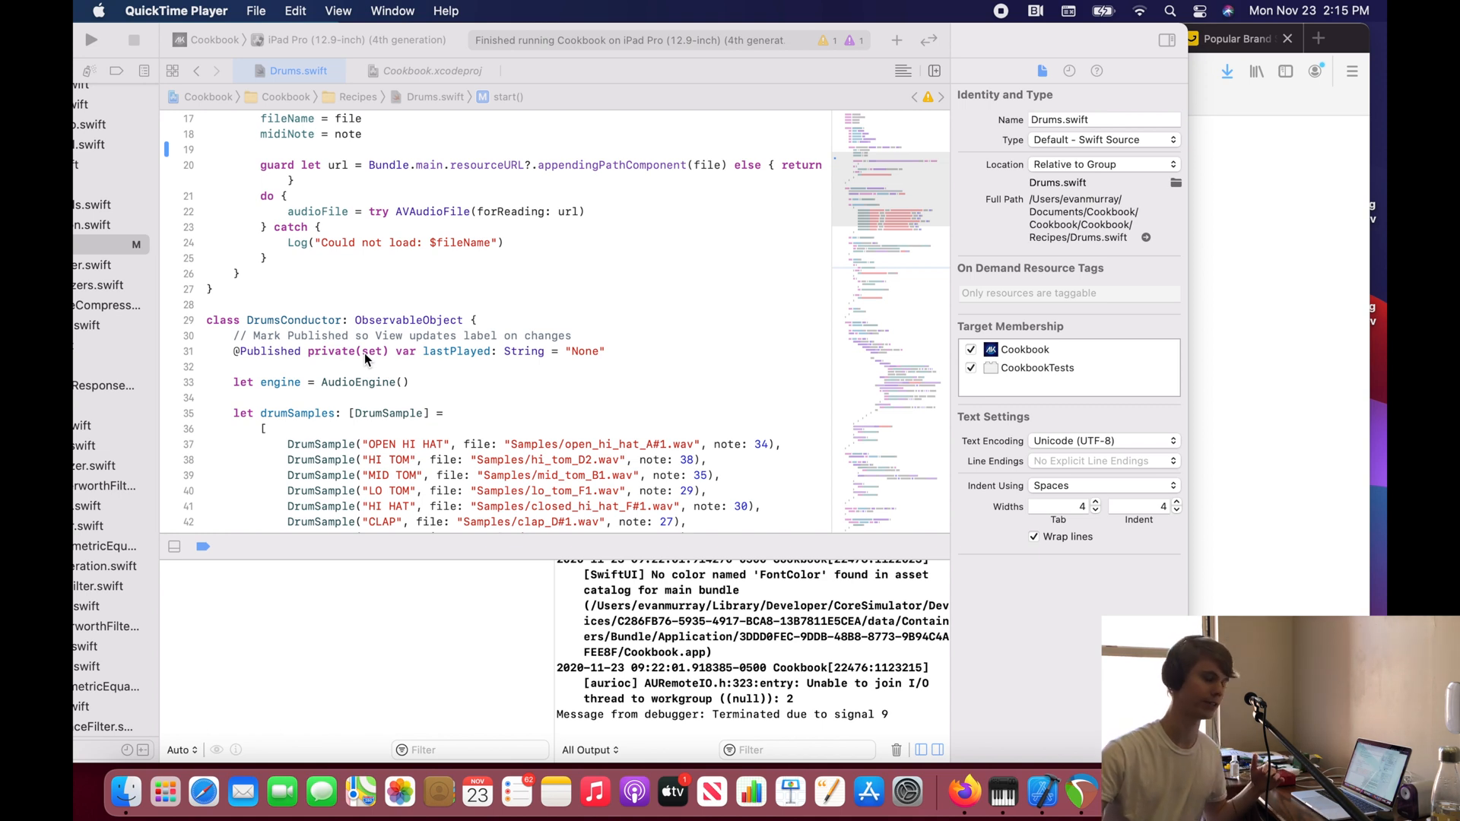
mouse_move(380, 349)
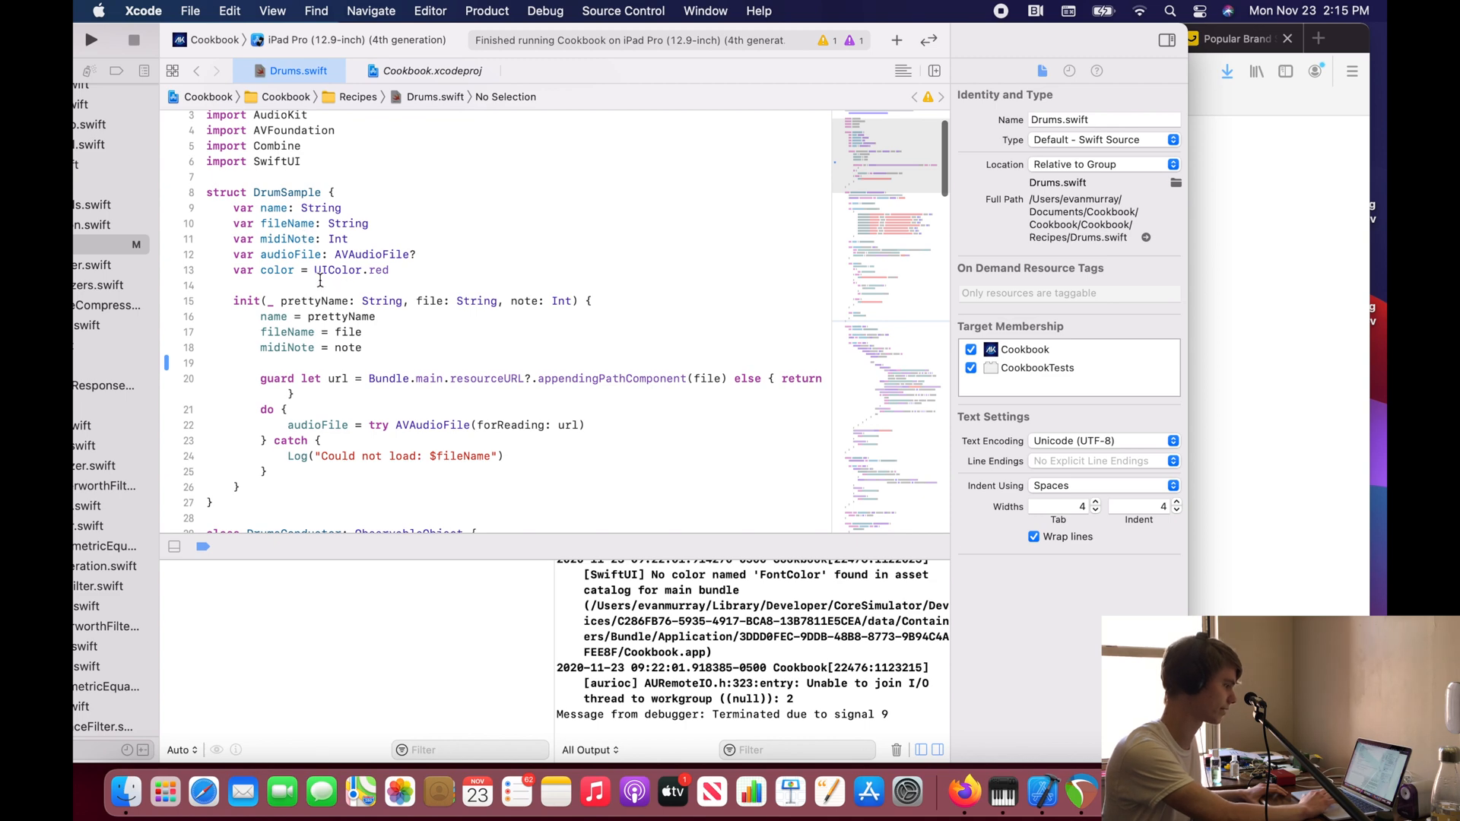
Step: Scroll Drums.swift down to func stop() and the start of struct PadsView
scroll("down", 3)
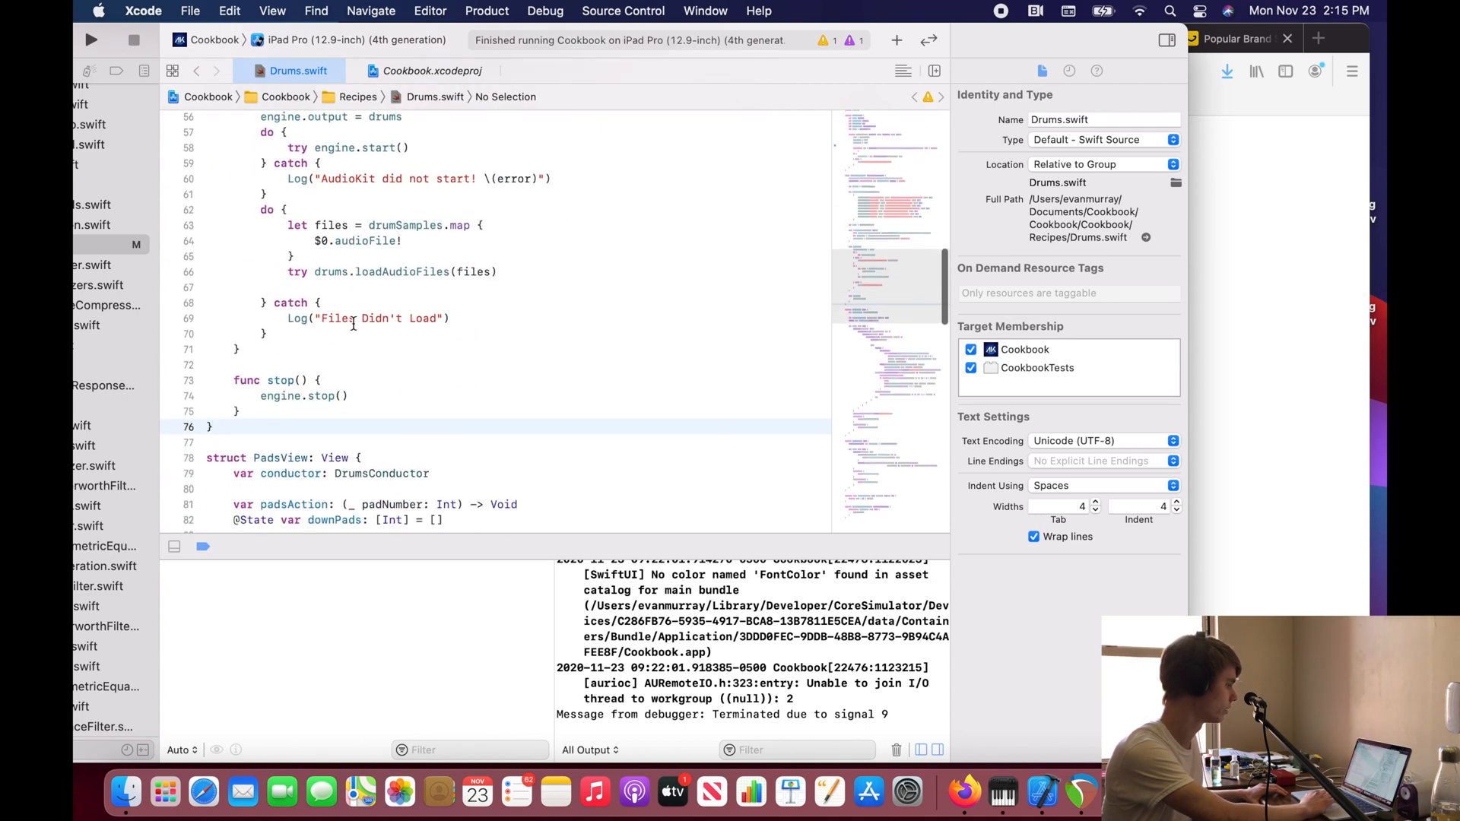